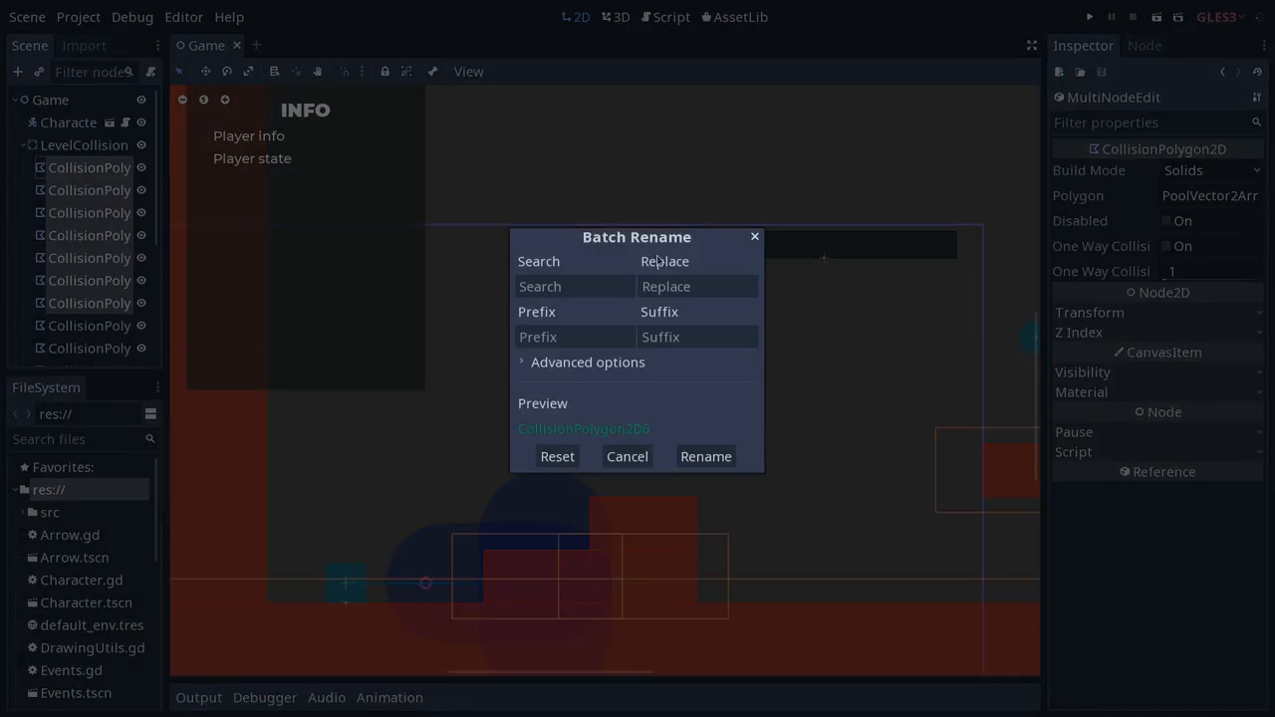
- Search for 'Polygon' and apply the rename, leaving the CollisionPolygon2D names unchanged
{"action": "type", "text": "Pol"}
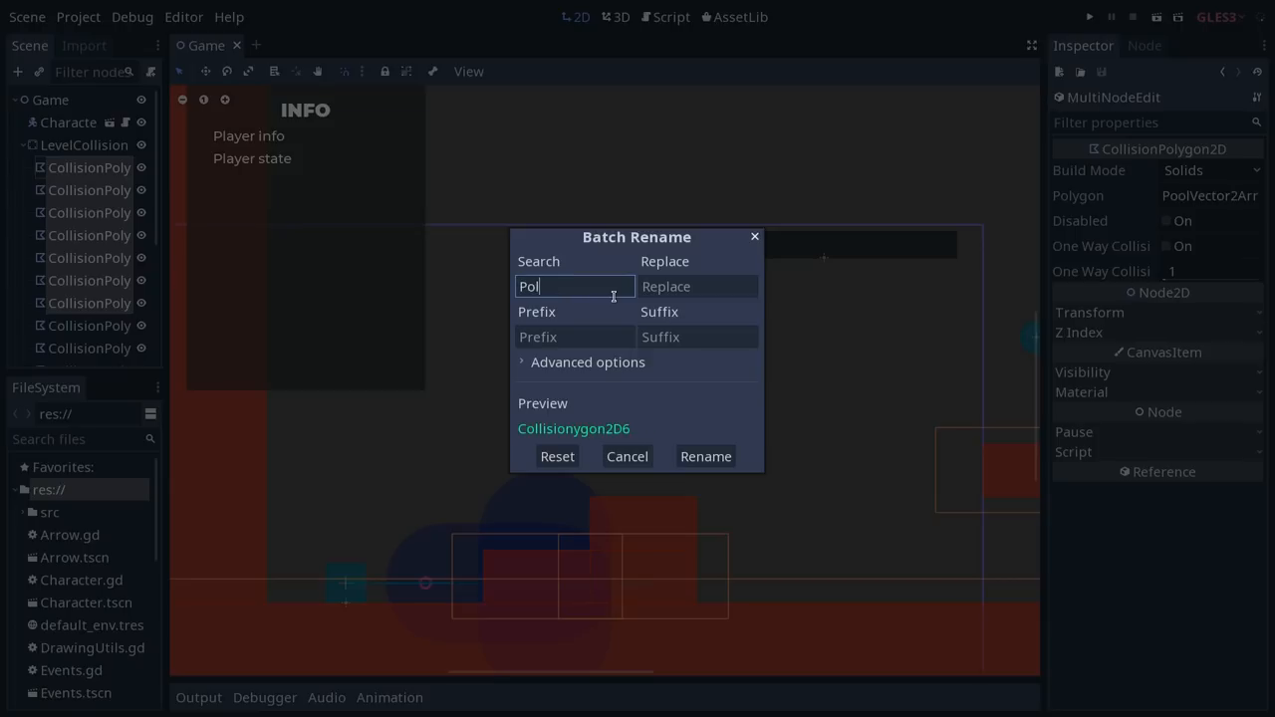
{"action": "type", "text": "ygon"}
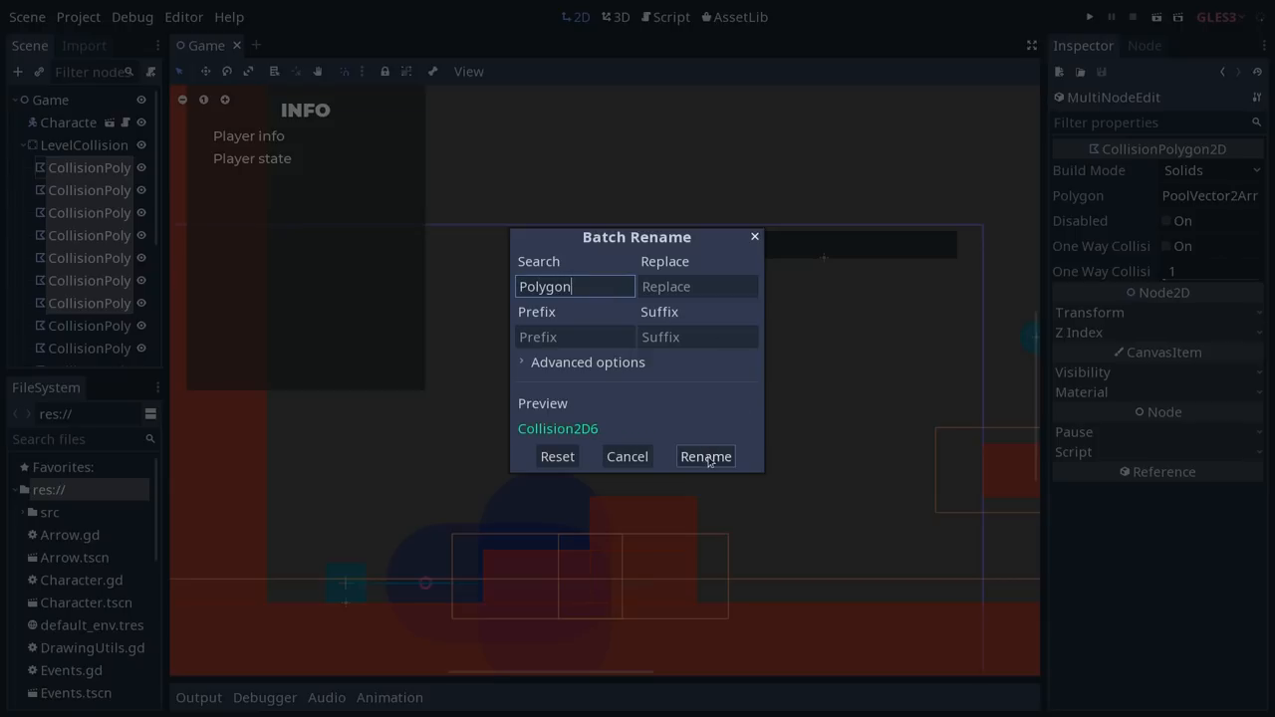
{"action": "left_click", "coordinate": [705, 456]}
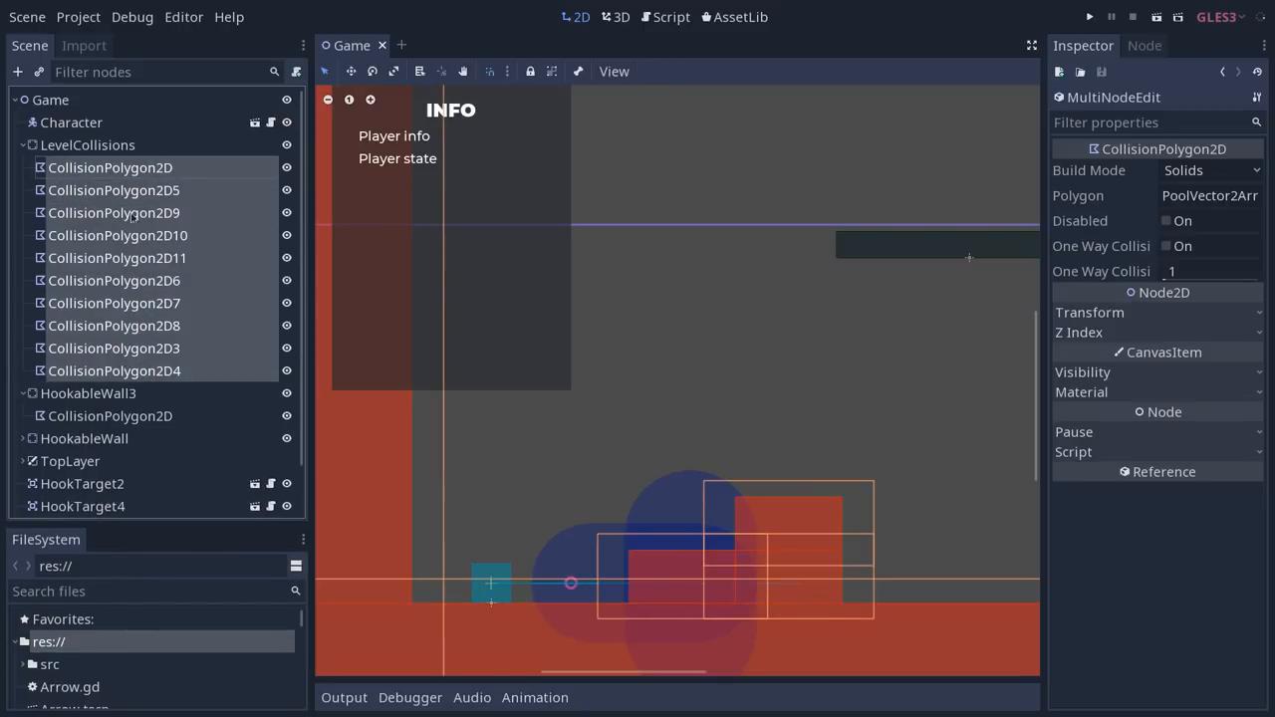
{"action": "right_click", "coordinate": [114, 191]}
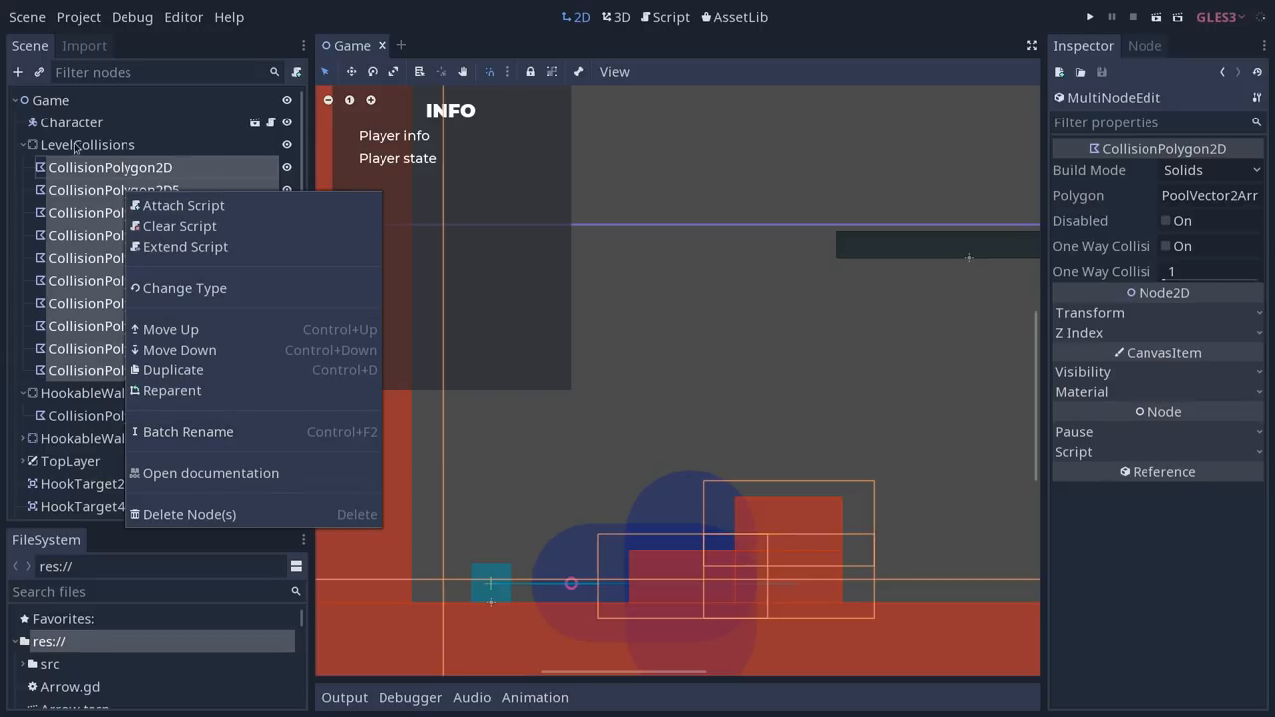
{"action": "right_click", "coordinate": [87, 144]}
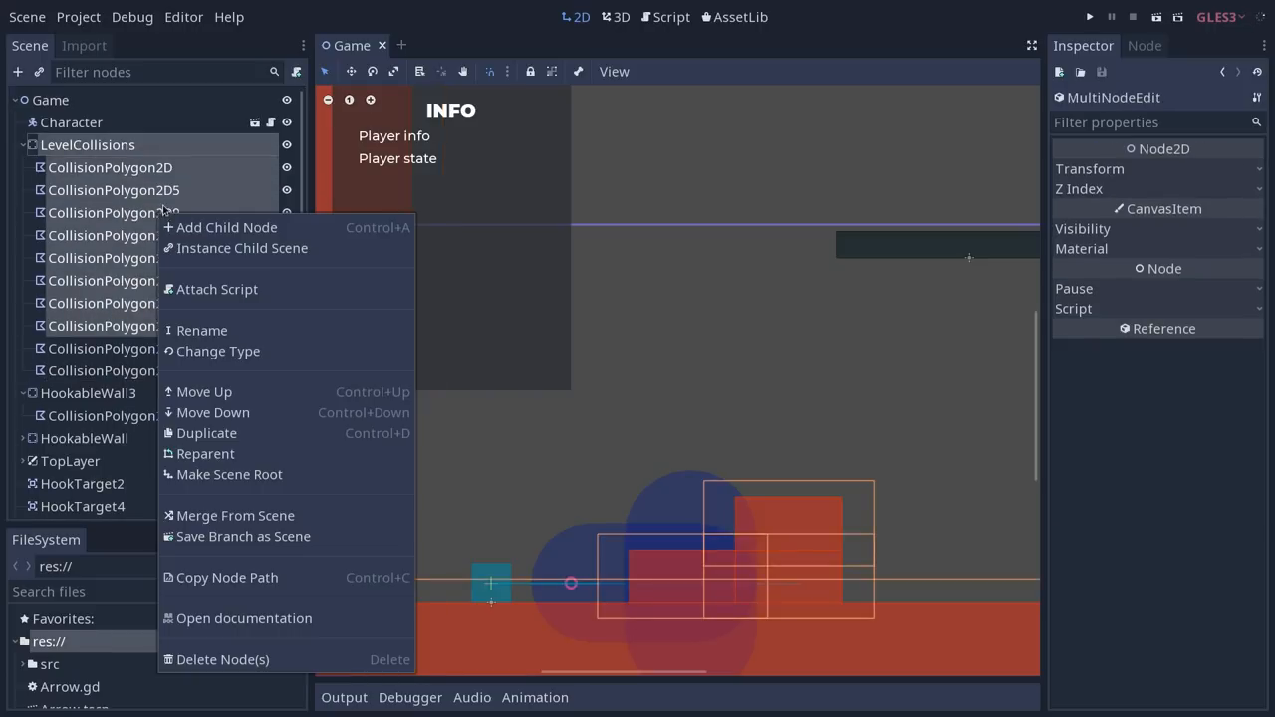
{"action": "mouse_move", "coordinate": [243, 537]}
{"action": "type", "text": "Polygon"}
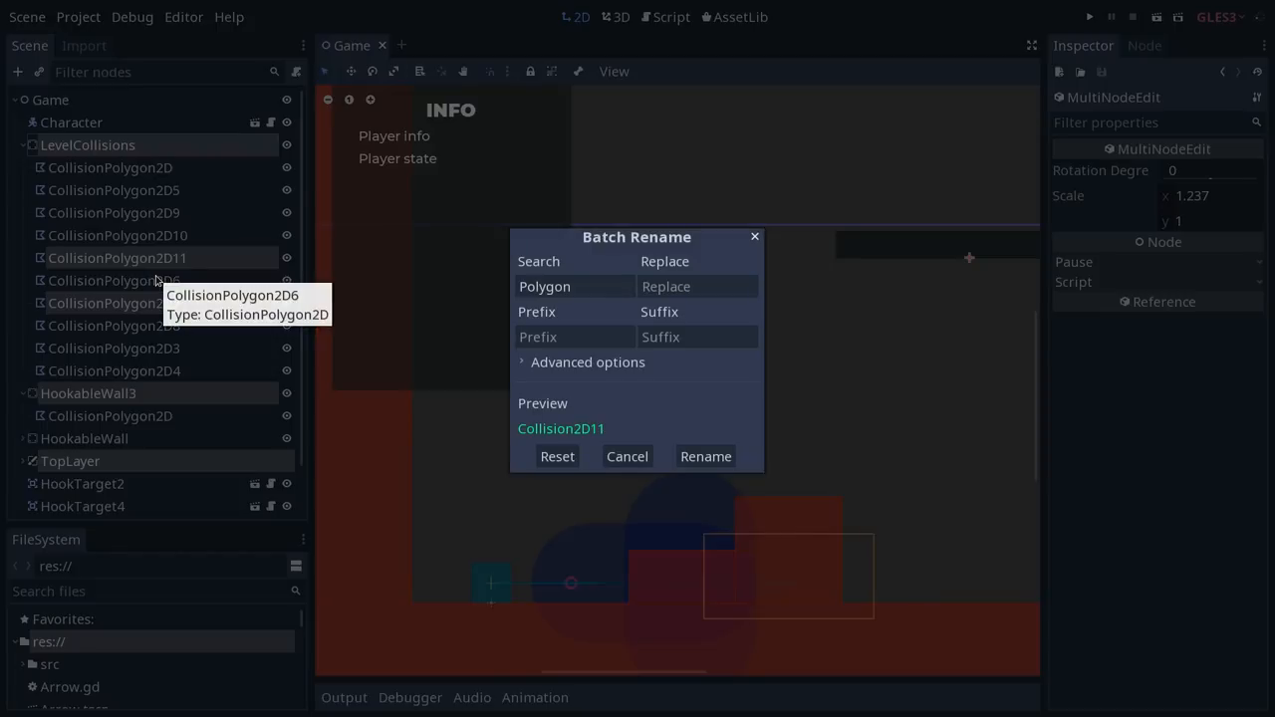
{"action": "left_click", "coordinate": [626, 456]}
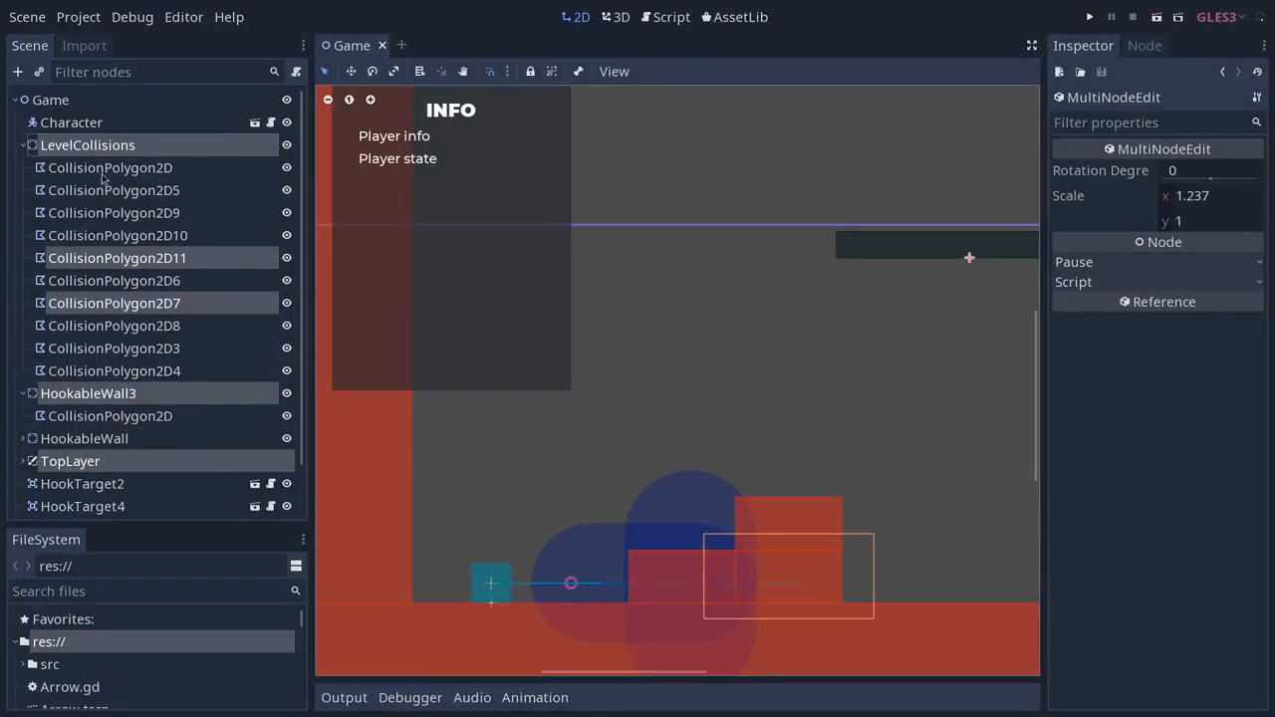
{"action": "left_click", "coordinate": [110, 167]}
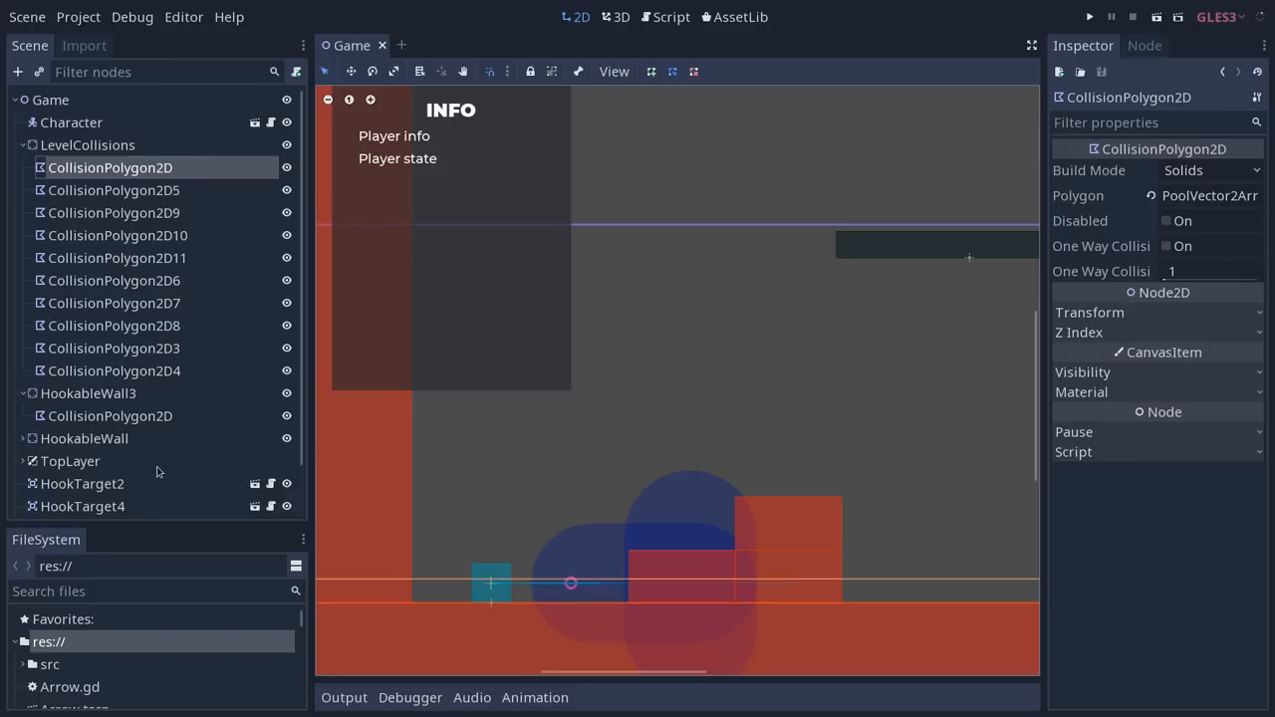
{"action": "left_click", "coordinate": [115, 259]}
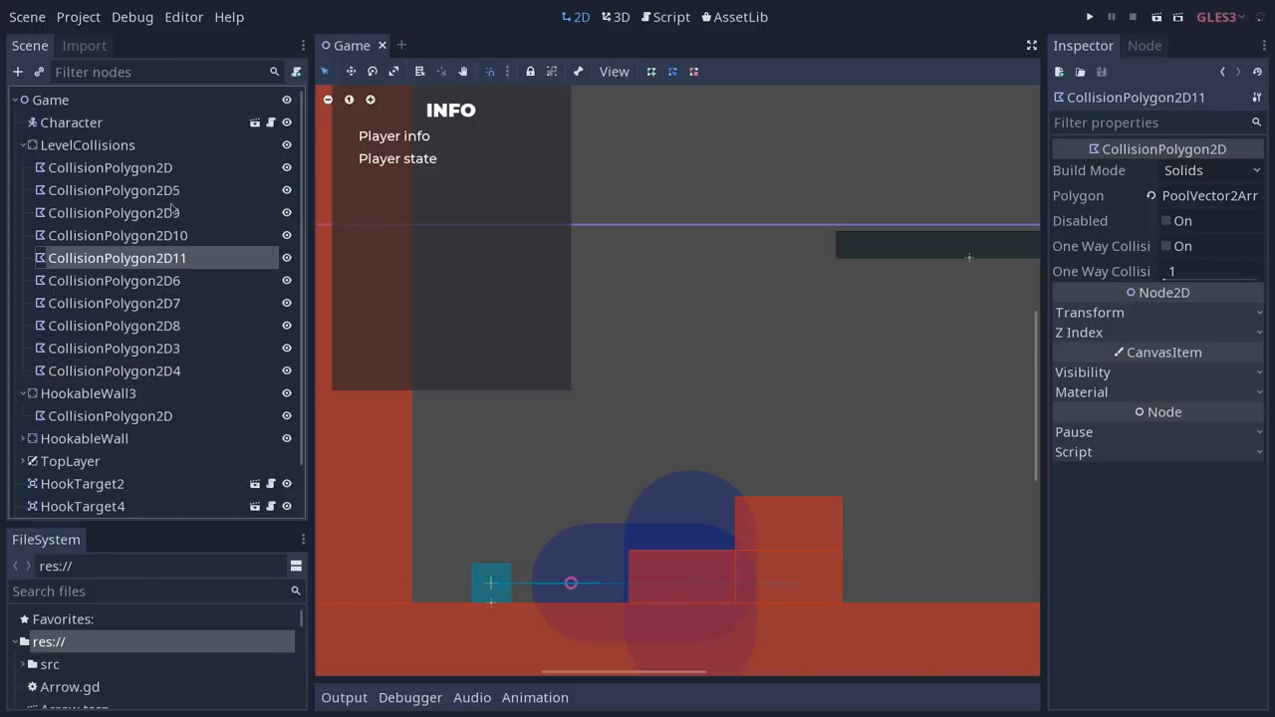
{"action": "left_click", "coordinate": [109, 167]}
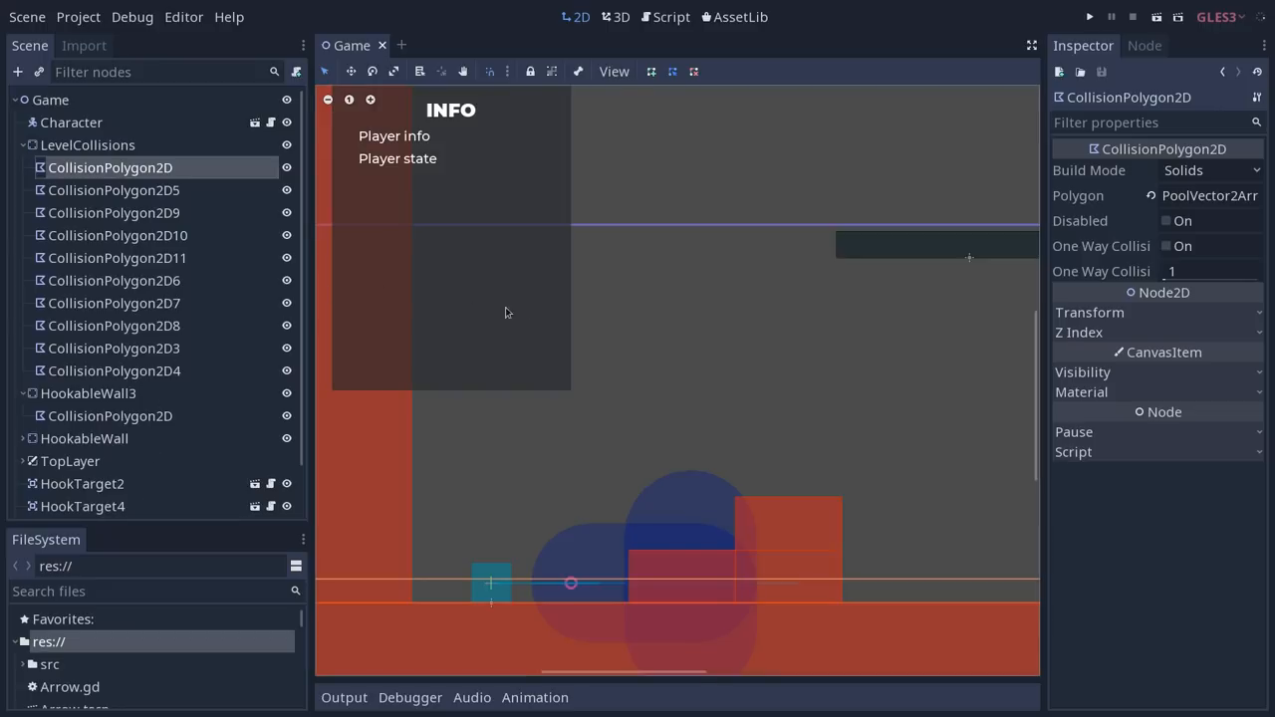
- Filter the scene tree by 'Col' and select all CollisionPolygon2D nodes across parents
{"action": "type", "text": "Coll"}
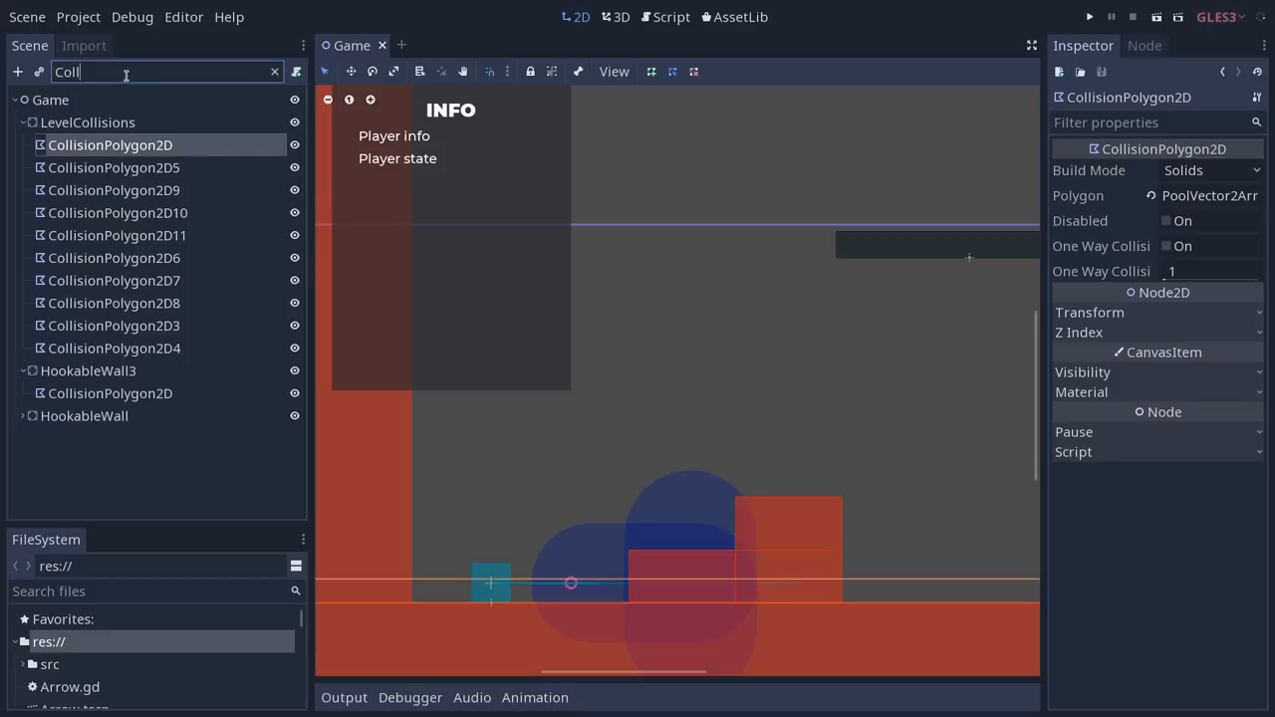
{"action": "mouse_move", "coordinate": [132, 107]}
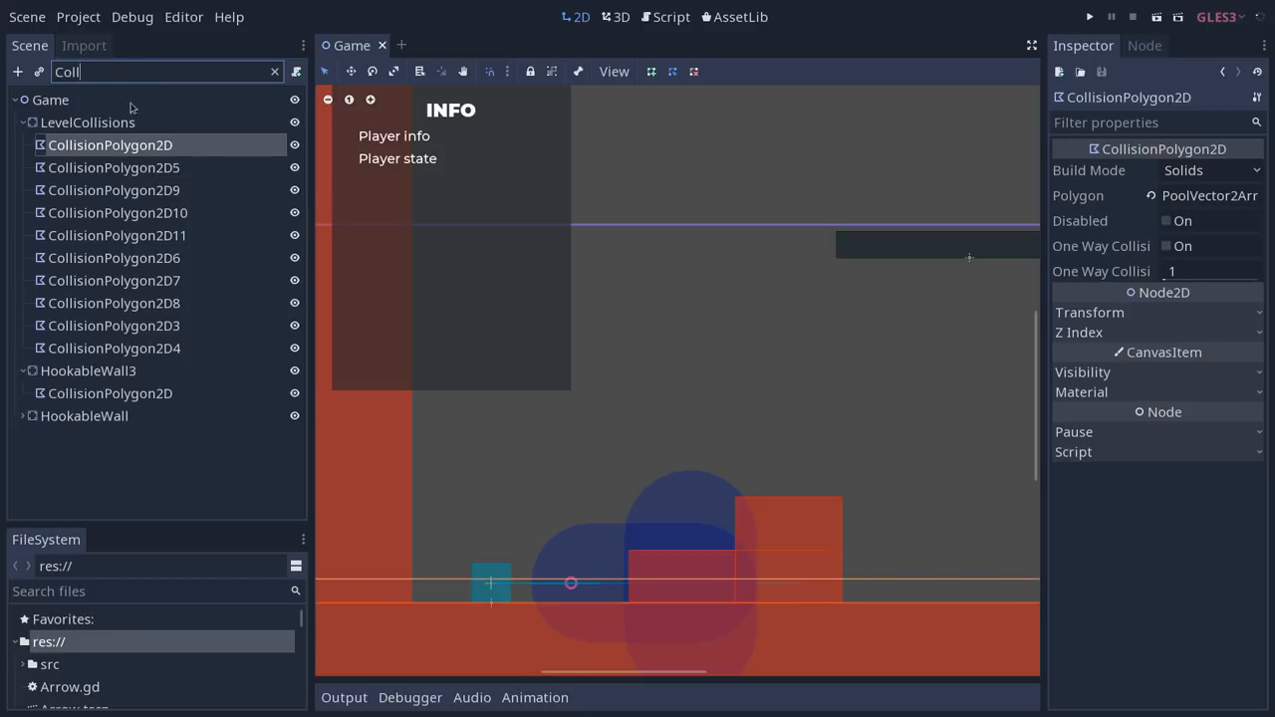
{"action": "left_click", "coordinate": [19, 416]}
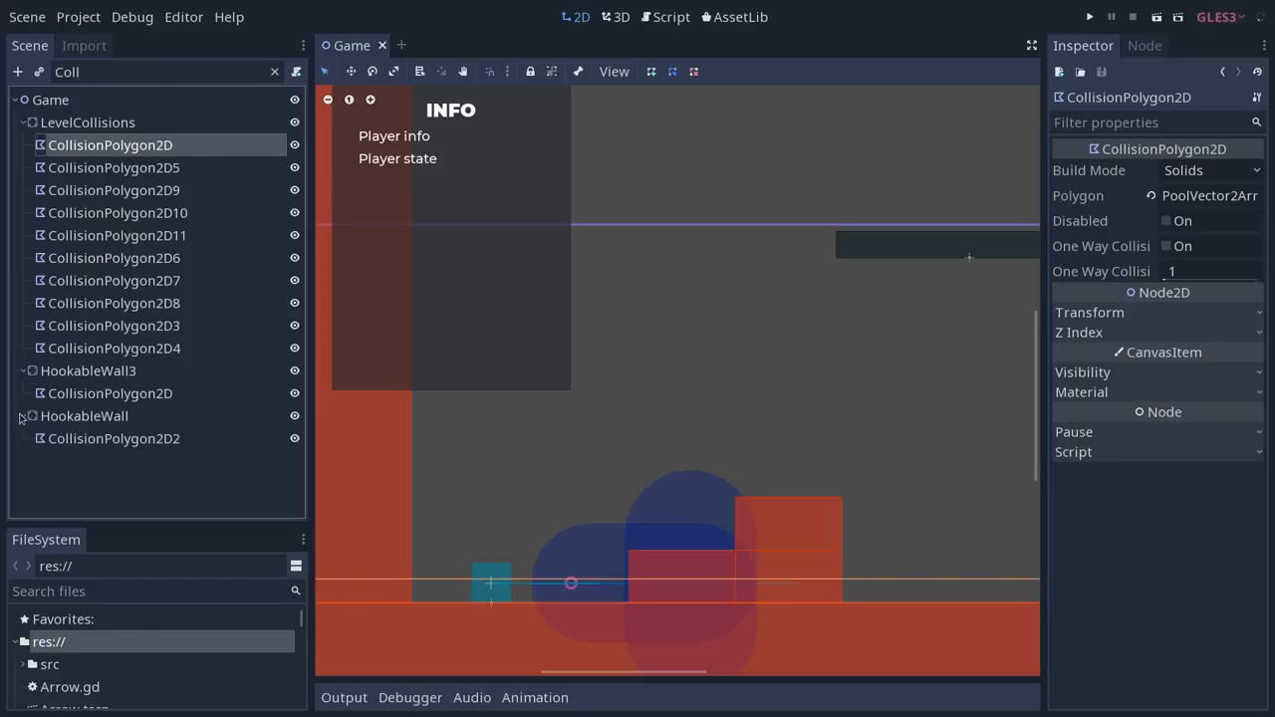
{"action": "left_click", "coordinate": [114, 346]}
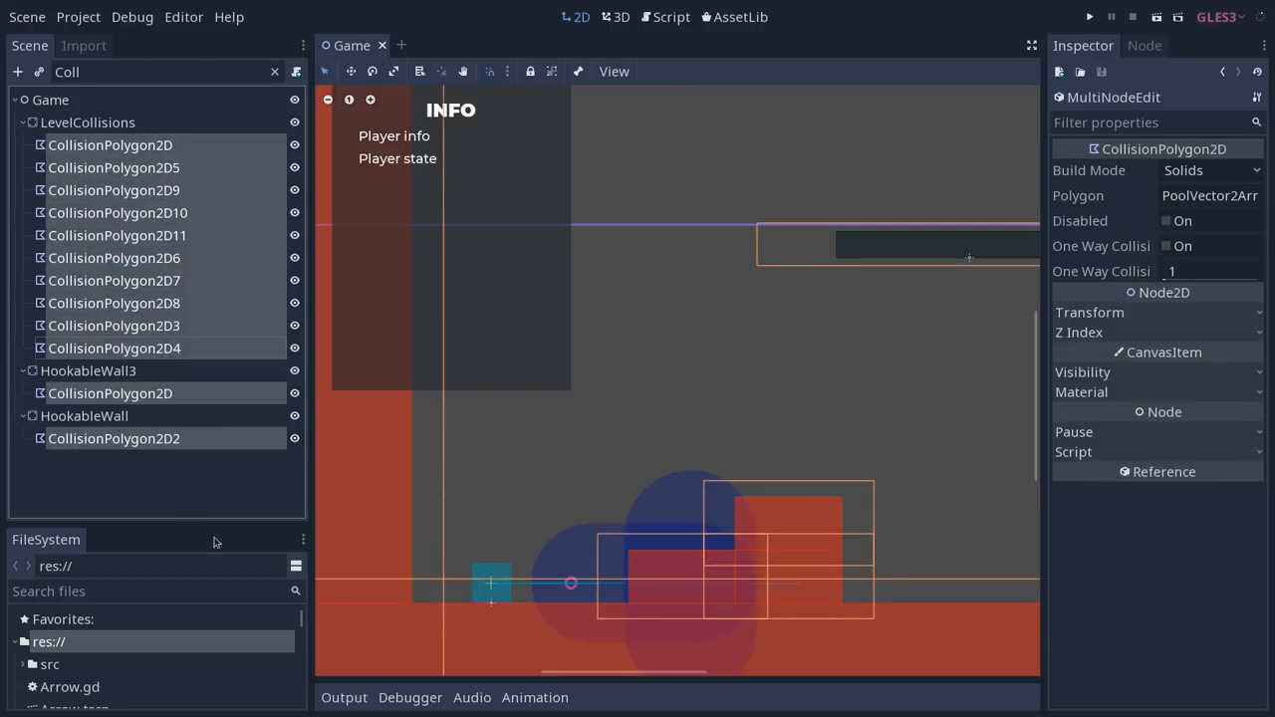
{"action": "mouse_move", "coordinate": [143, 295]}
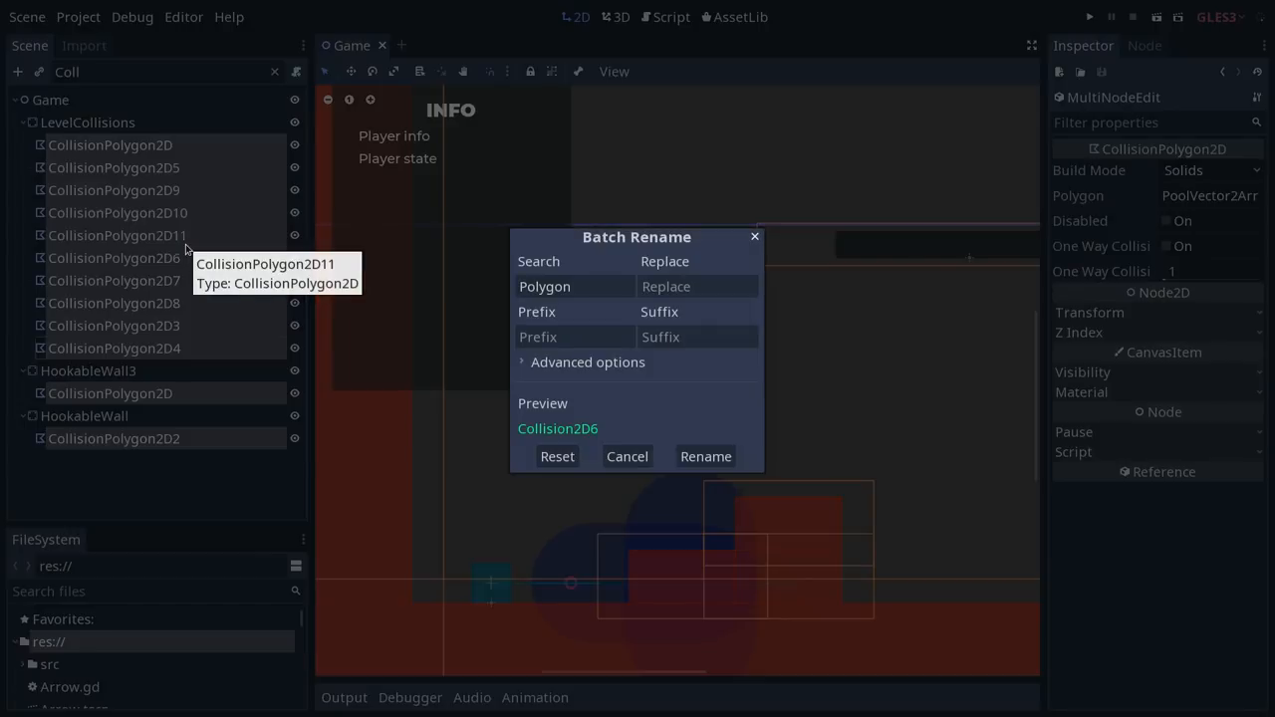
- Make 'Collision' the search term with an empty replacement, previewing Polygon2D6
{"action": "left_click", "coordinate": [574, 287]}
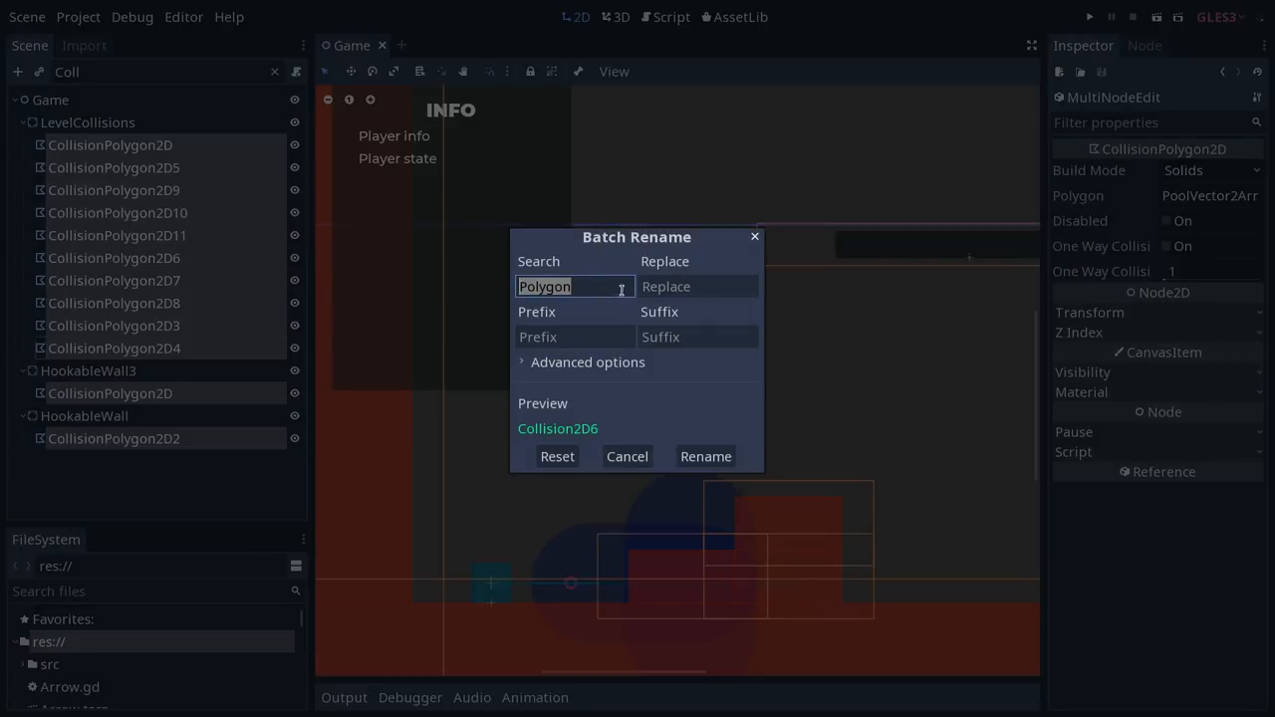
{"action": "mouse_move", "coordinate": [916, 478]}
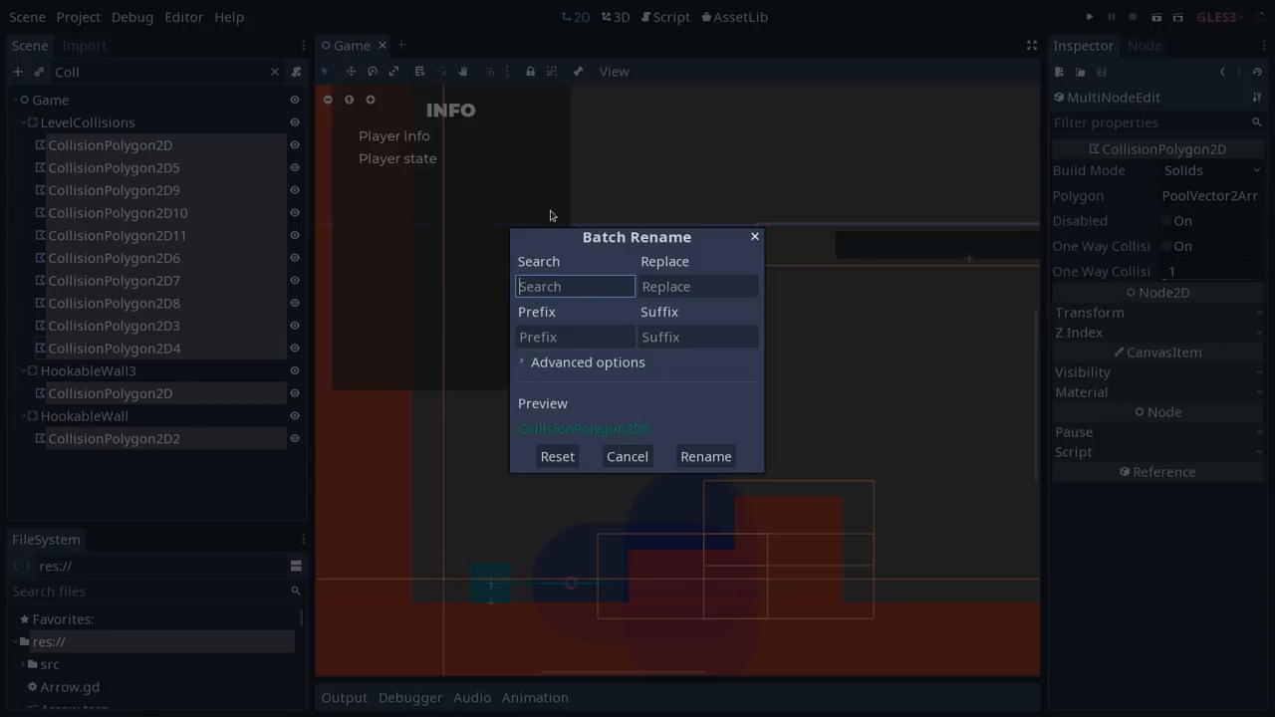
{"action": "left_click", "coordinate": [697, 335]}
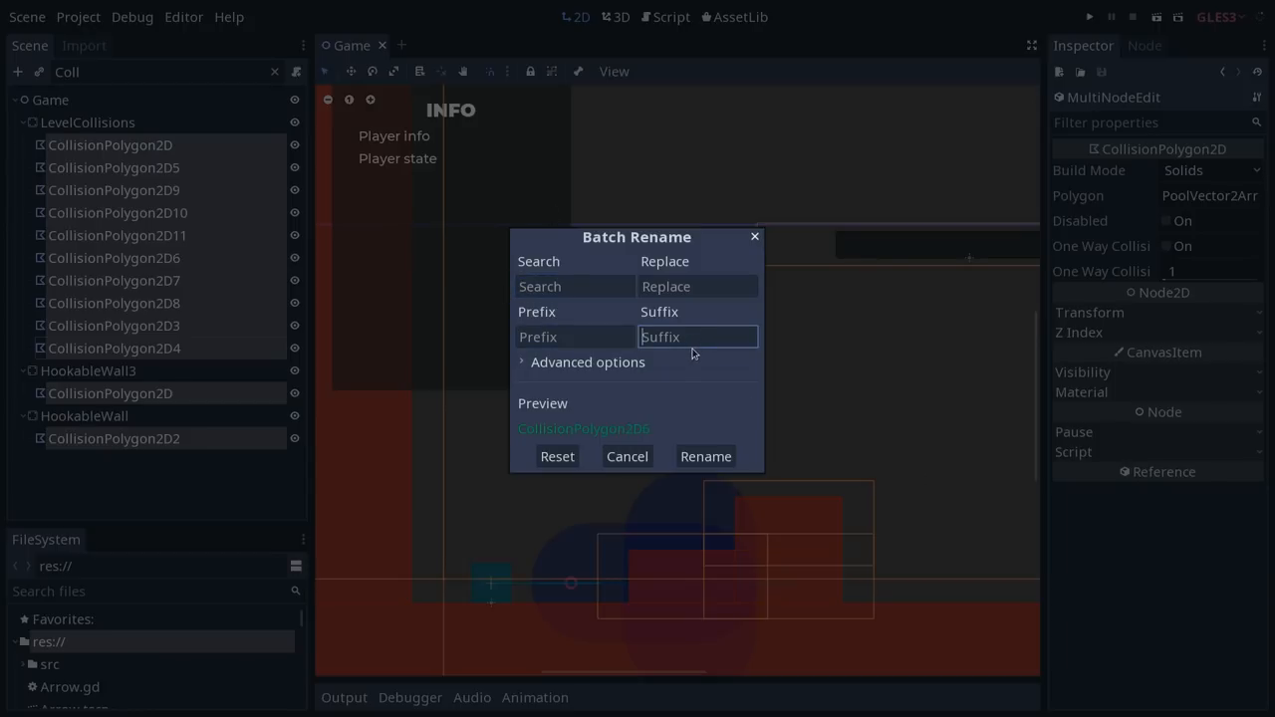
{"action": "mouse_move", "coordinate": [620, 436]}
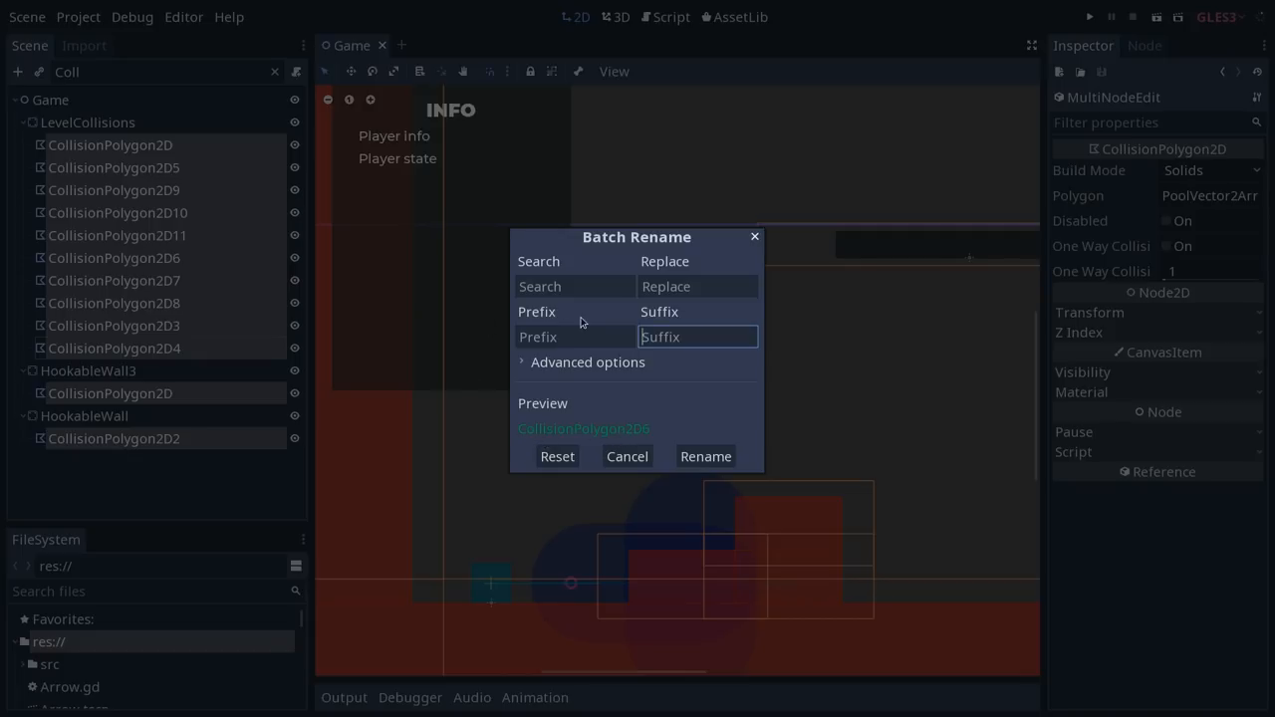
{"action": "left_click", "coordinate": [574, 287]}
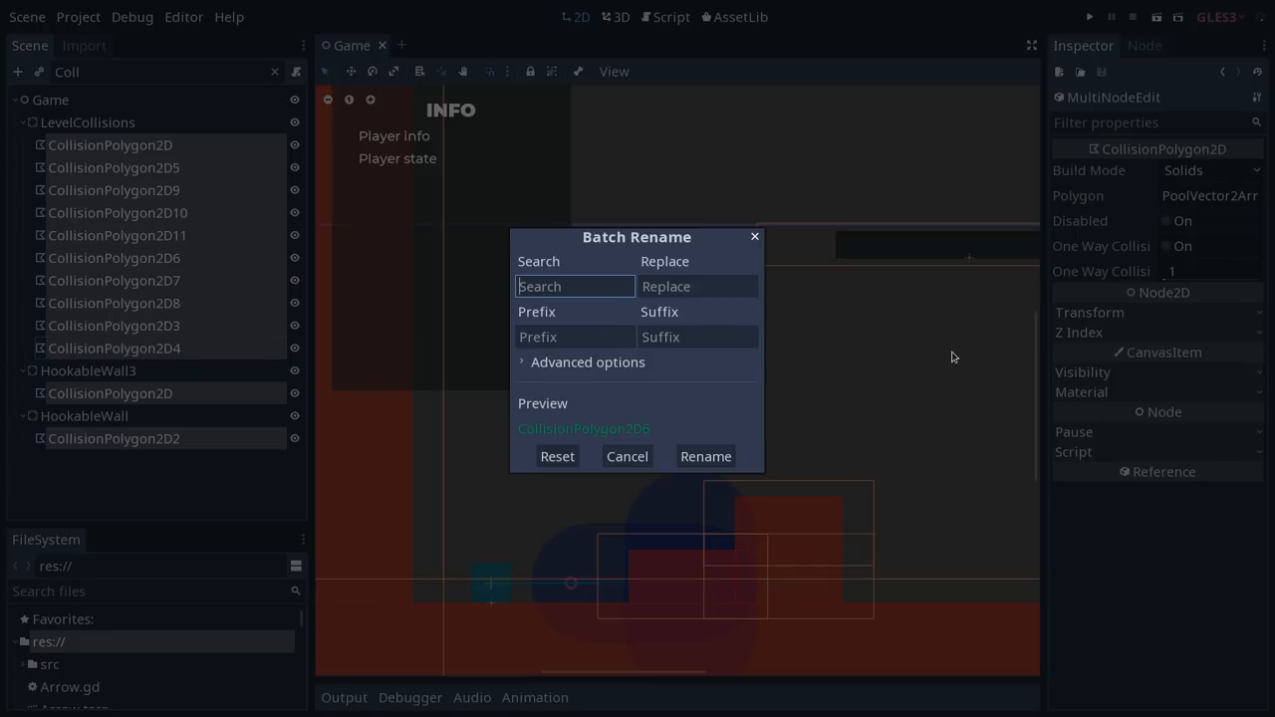
{"action": "type", "text": "Collision"}
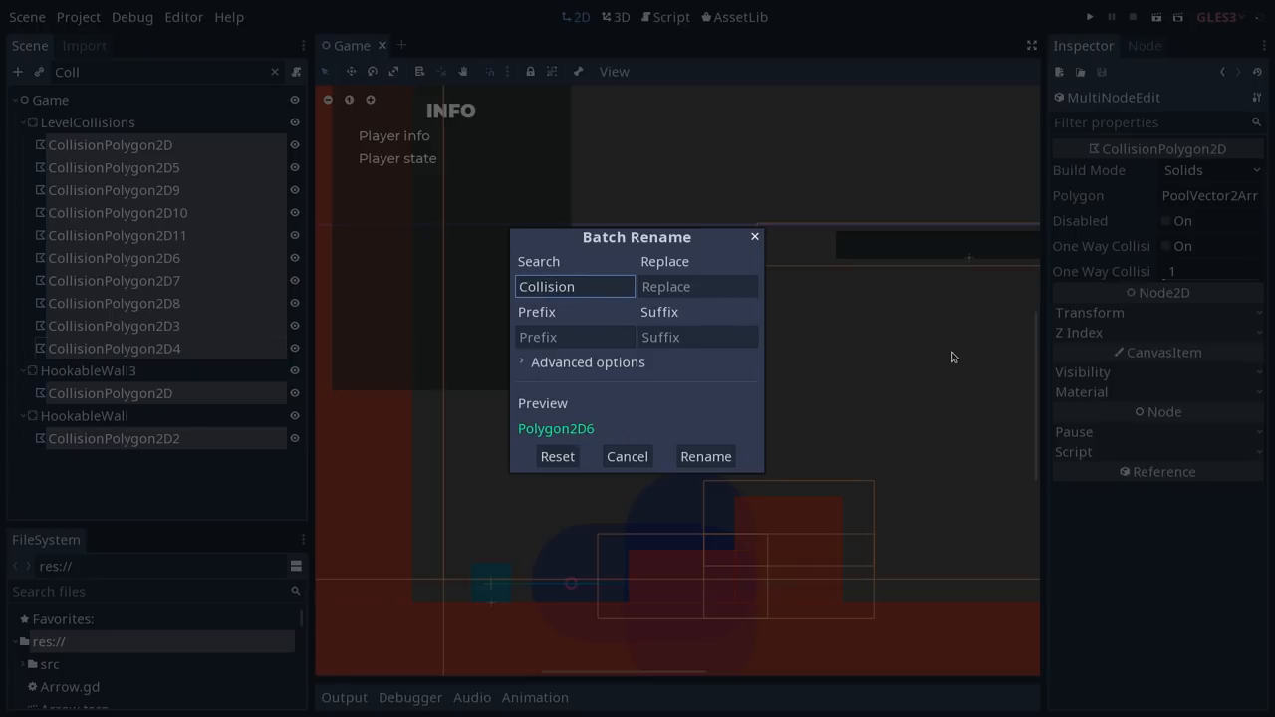
- Try 'Col' as a name prefix, then abandon it
{"action": "left_click", "coordinate": [697, 287]}
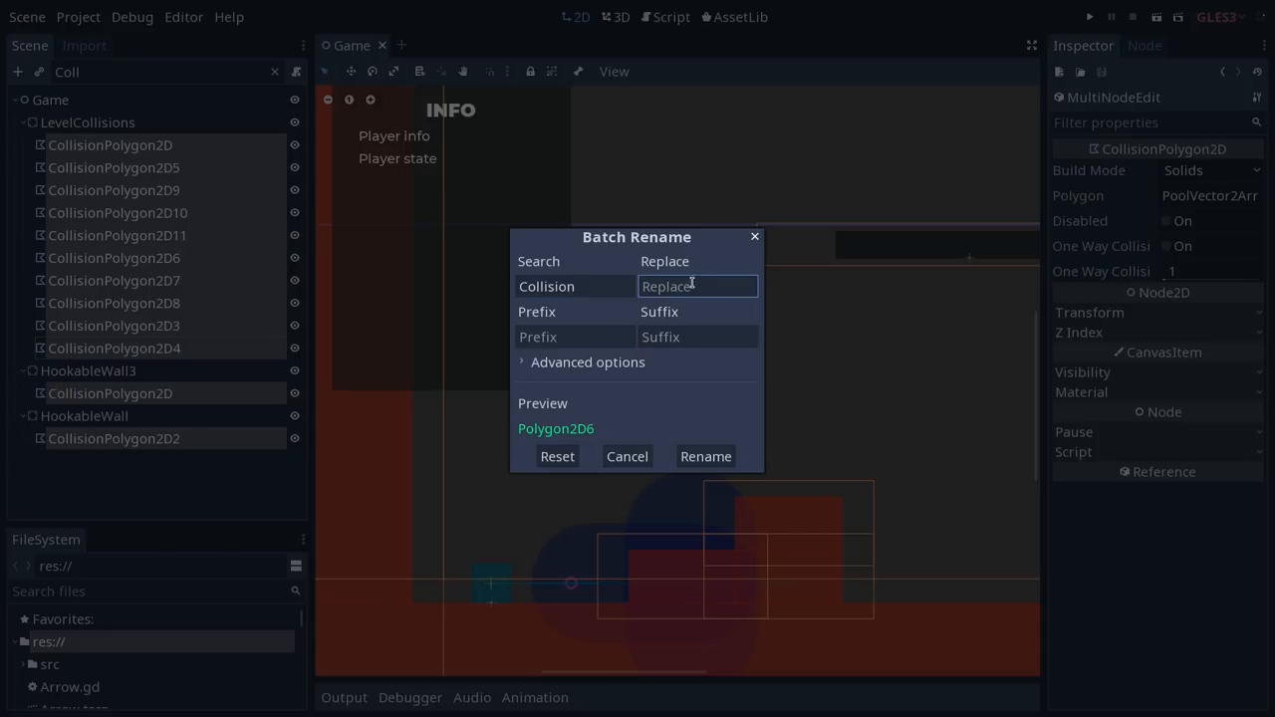
{"action": "left_click", "coordinate": [573, 337]}
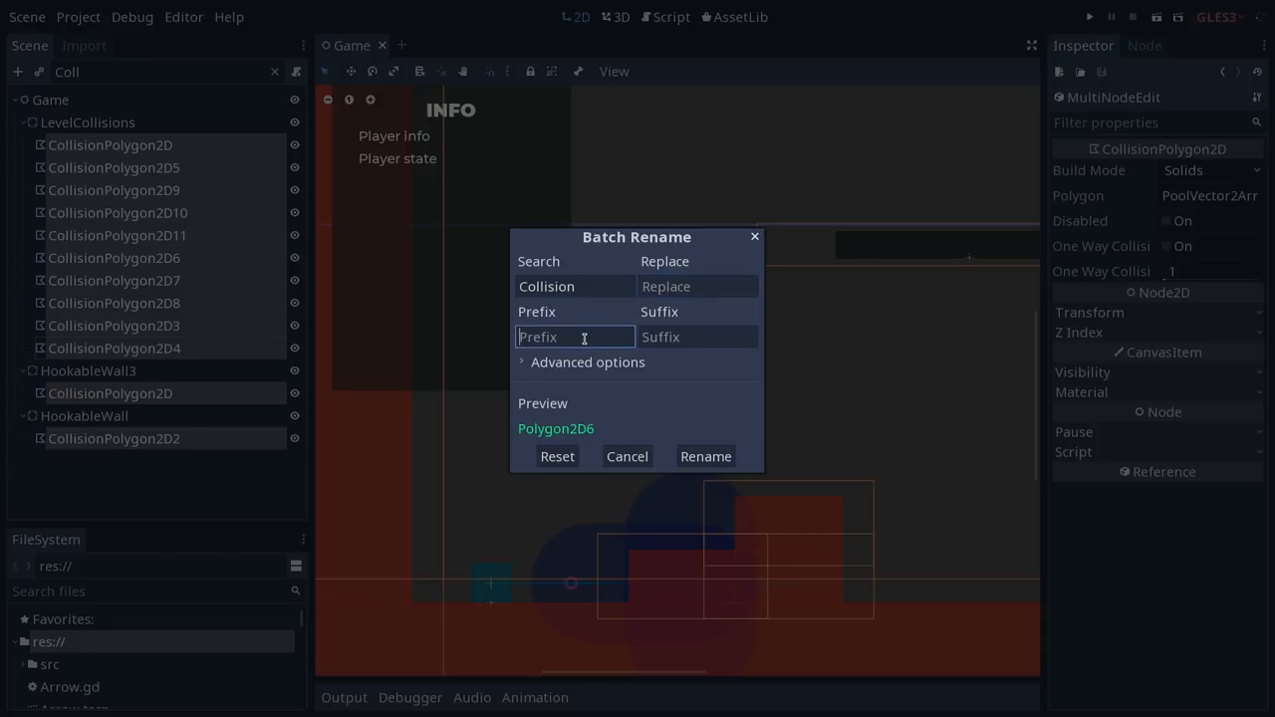
{"action": "type", "text": "Col"}
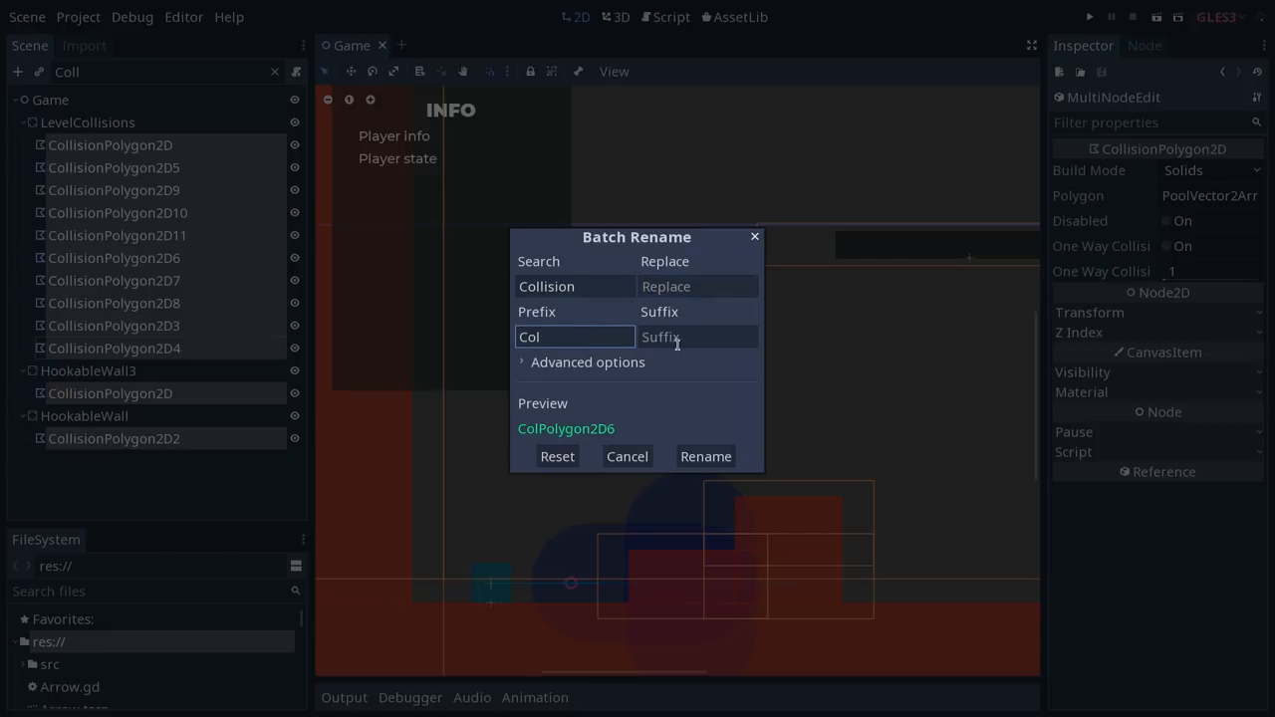
{"action": "left_click", "coordinate": [698, 287]}
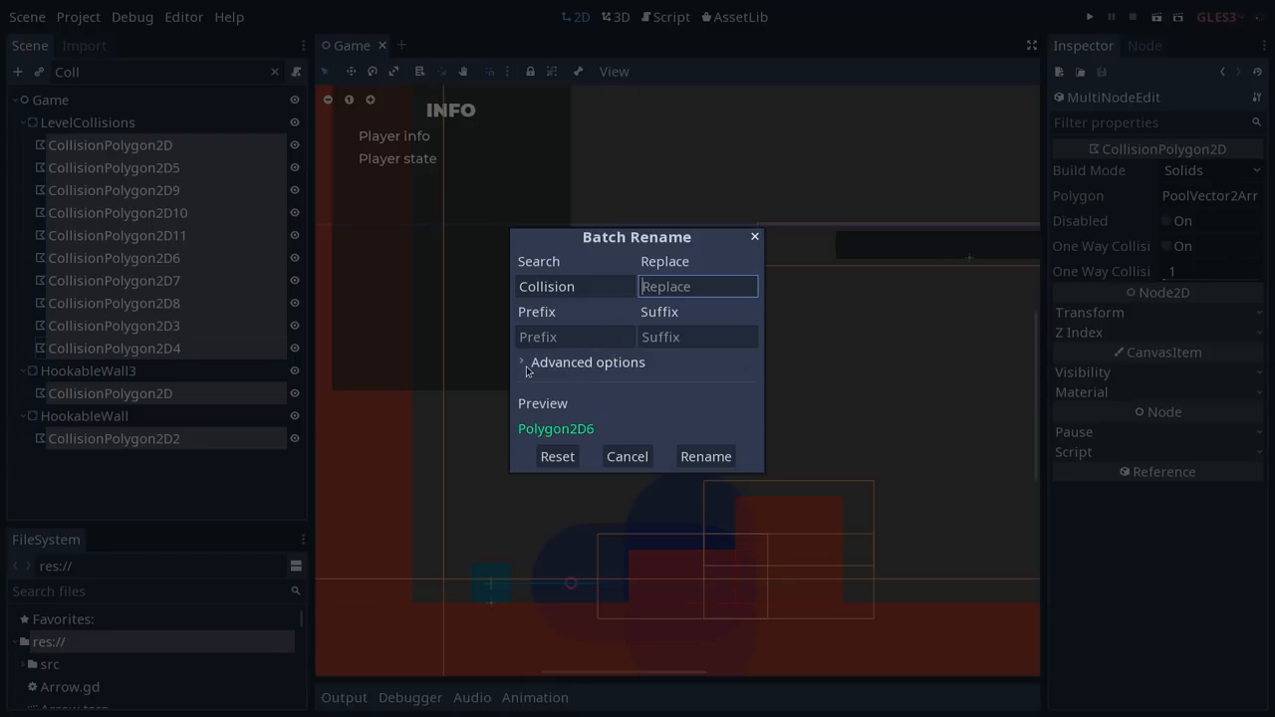
- Enable substitution placeholders, search for ${NAME} and try 'Col' as the replacement
{"action": "left_click", "coordinate": [588, 363]}
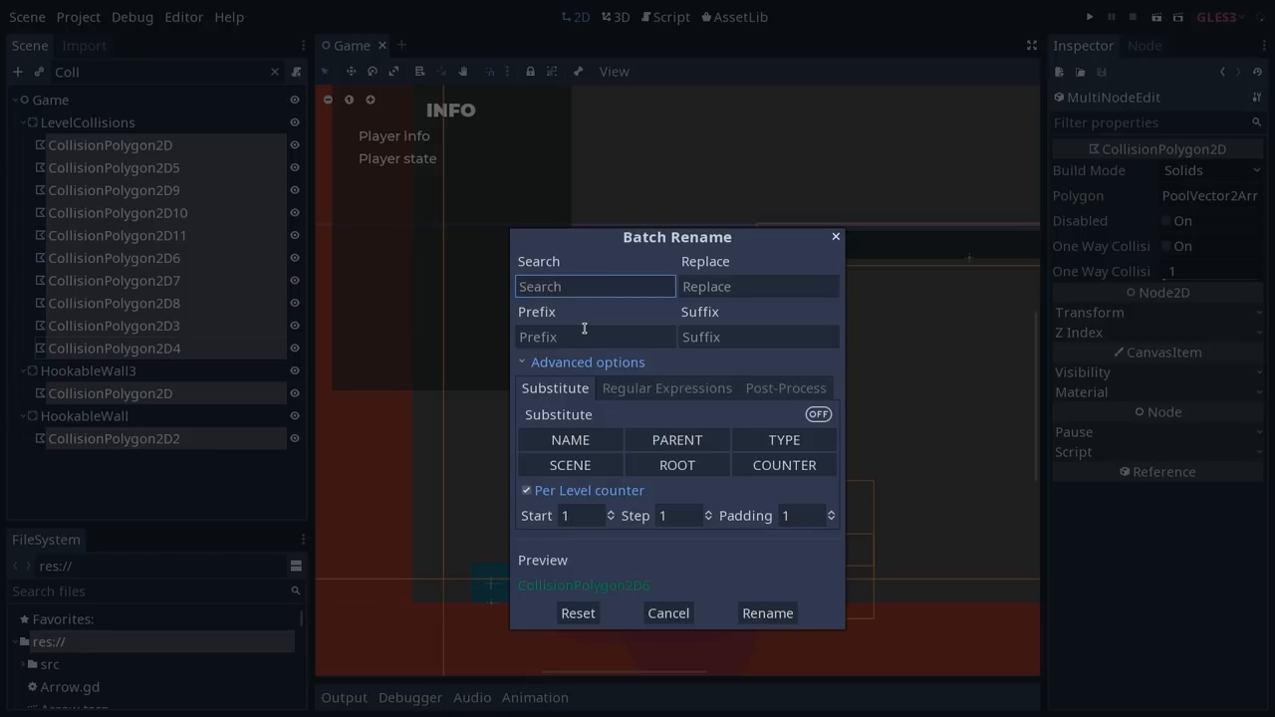
{"action": "left_click", "coordinate": [816, 415]}
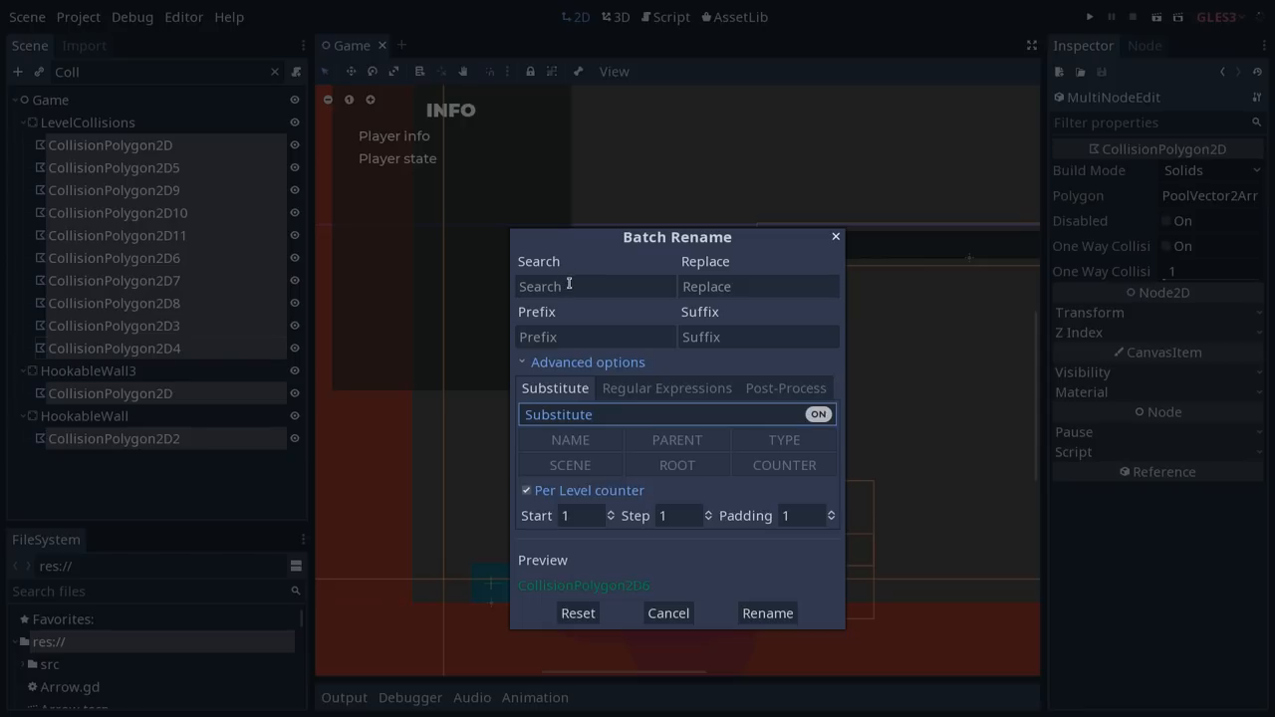
{"action": "left_click", "coordinate": [757, 287]}
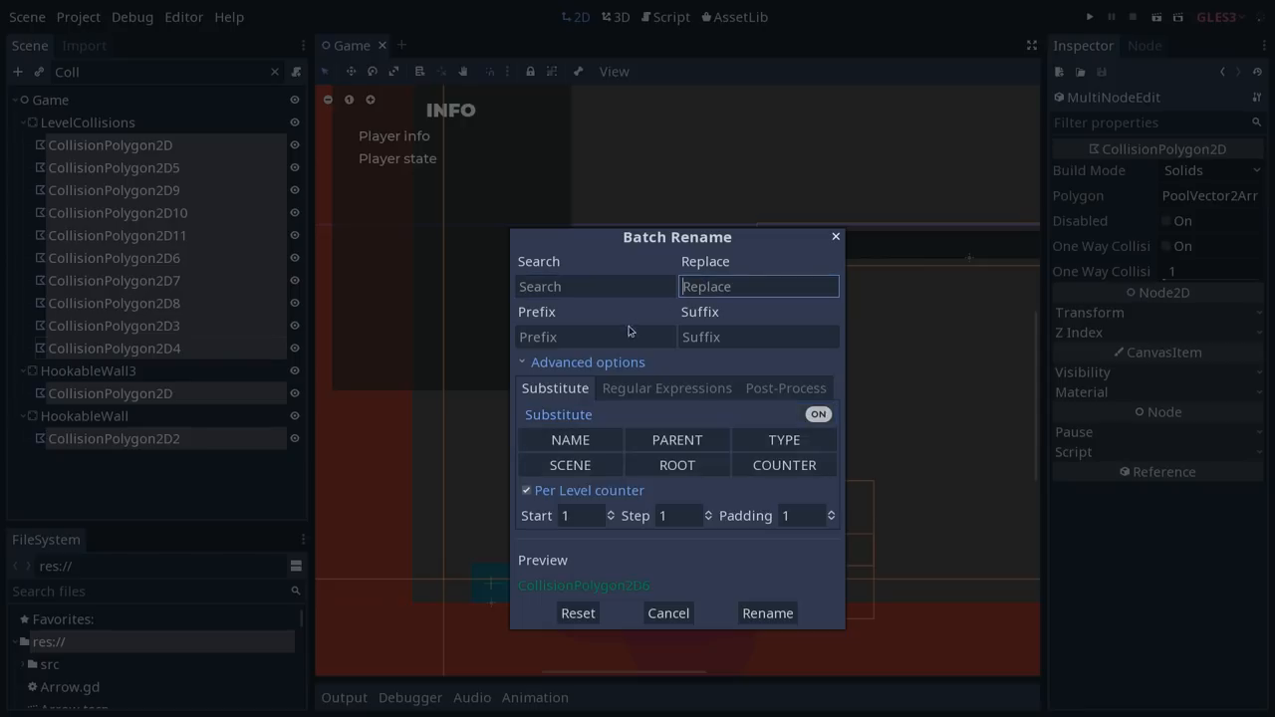
{"action": "left_click", "coordinate": [593, 287]}
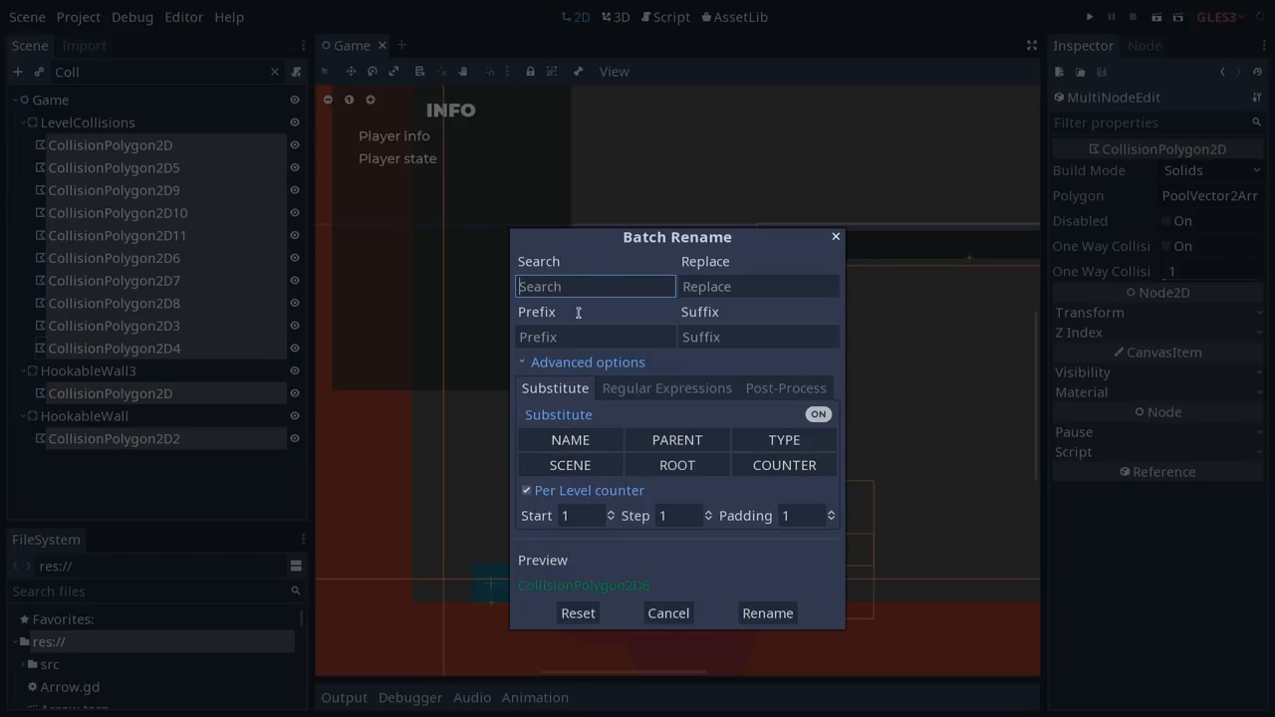
{"action": "type", "text": "${NAME}"}
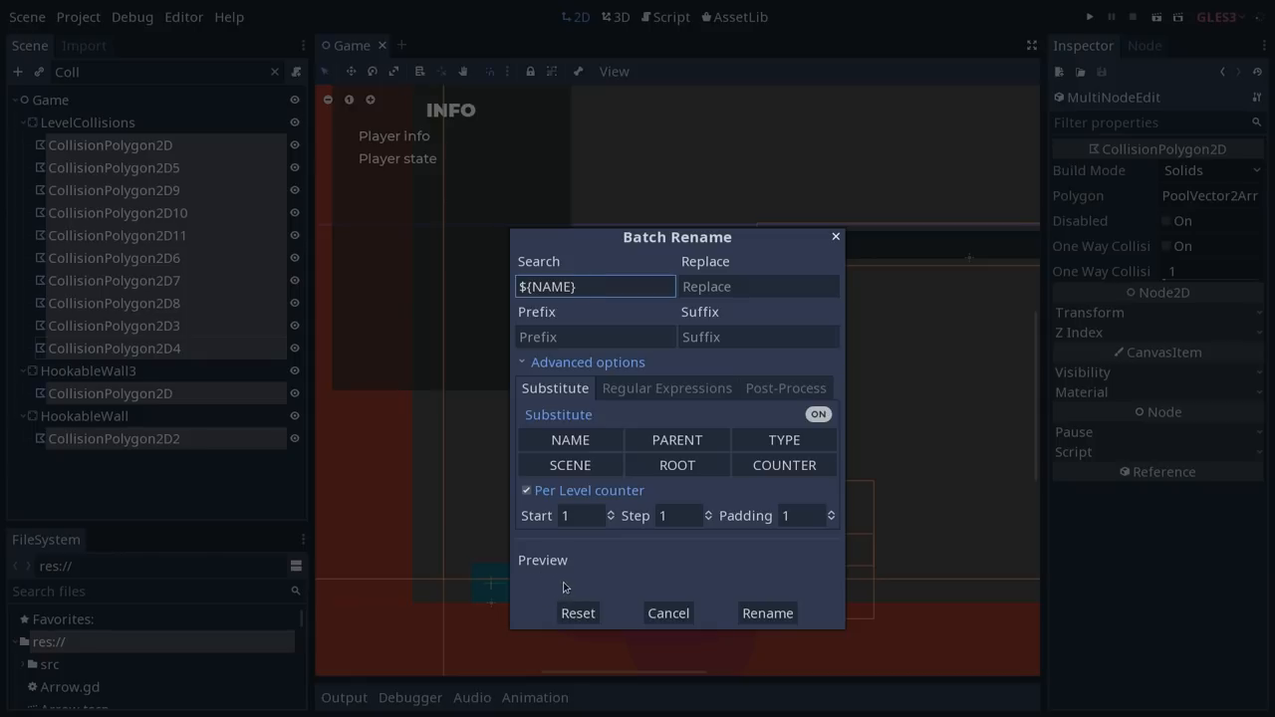
{"action": "left_click", "coordinate": [757, 287]}
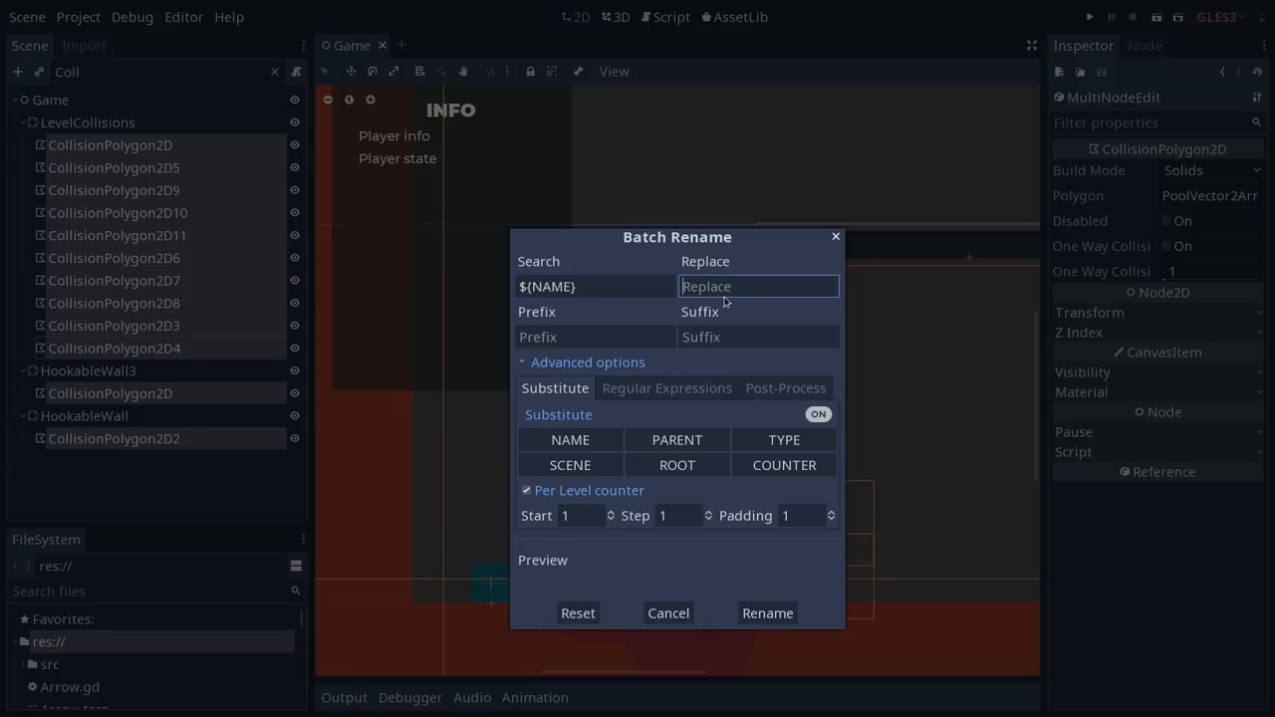
{"action": "type", "text": "Col"}
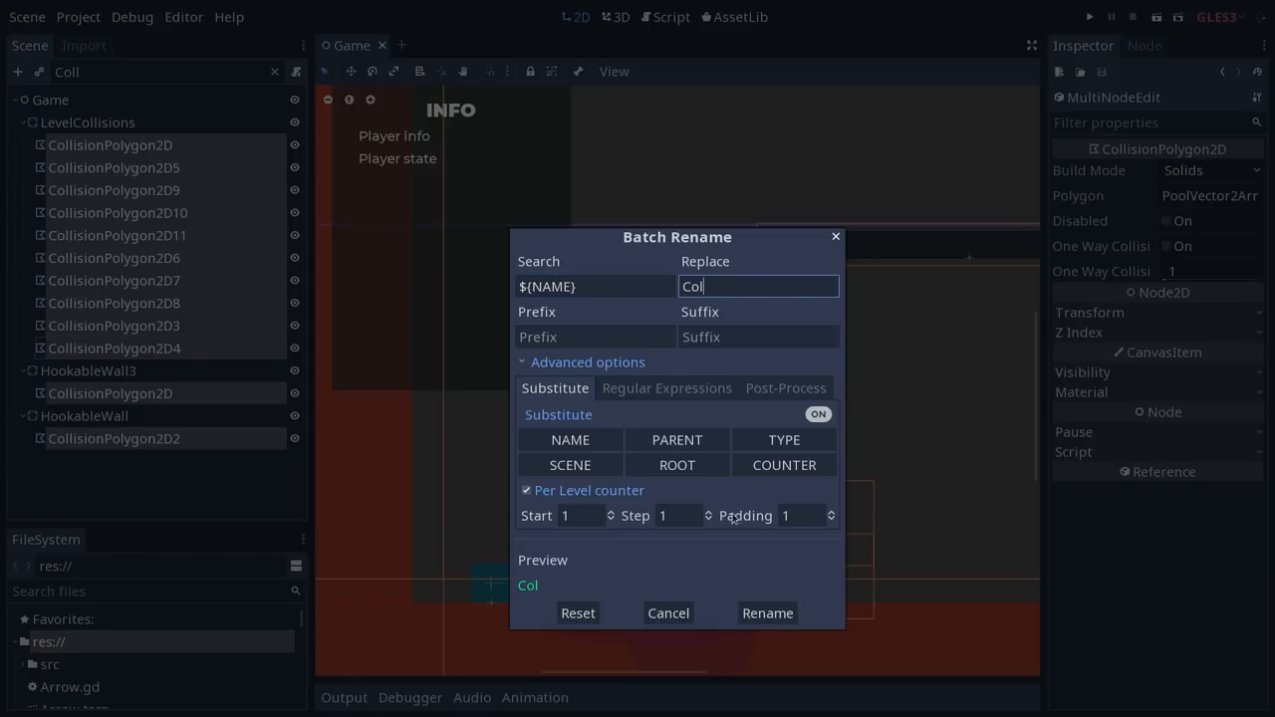
{"action": "mouse_move", "coordinate": [189, 155]}
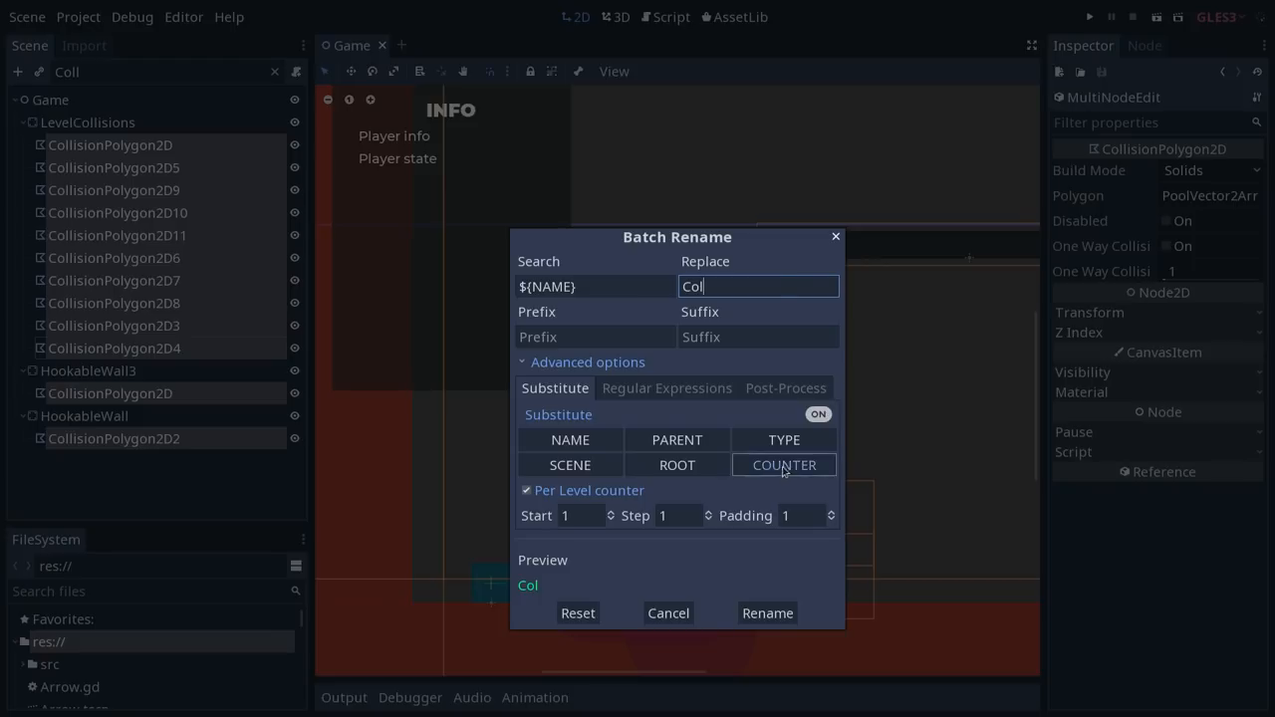
- Add a per-level ${COUNTER} starting at 1, clear the replacement and apply the rename
{"action": "left_click", "coordinate": [785, 464]}
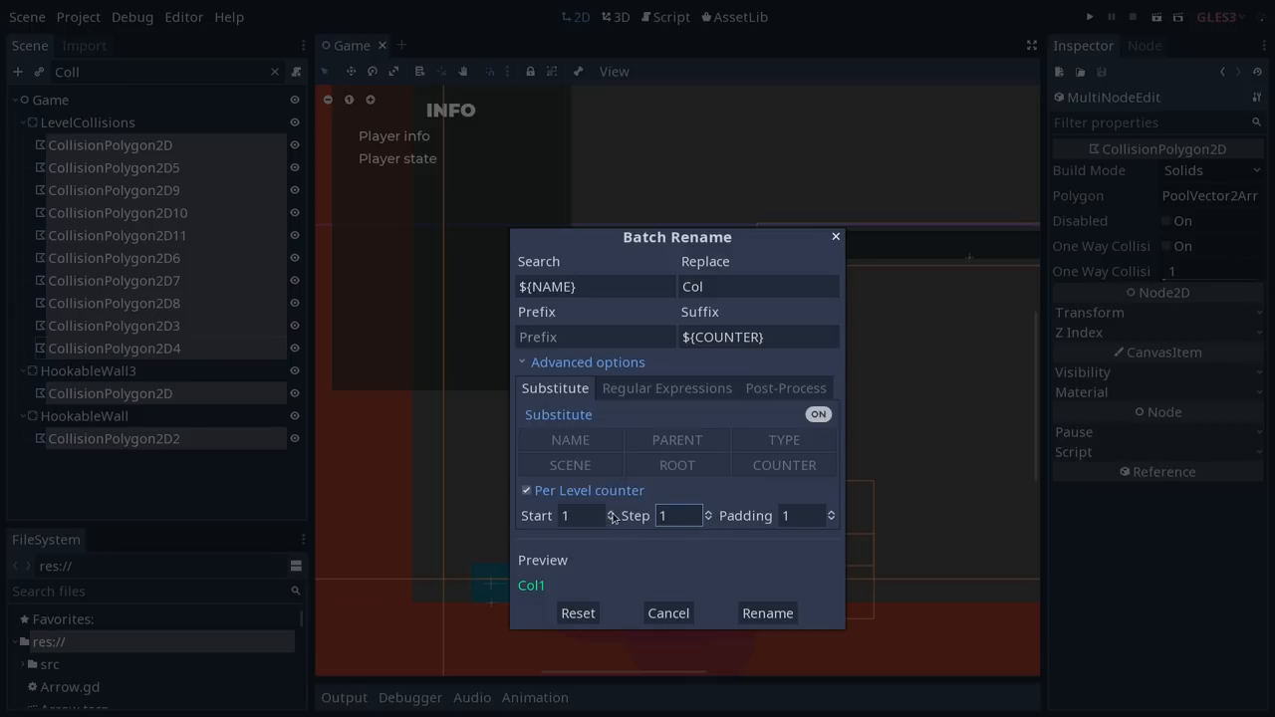
{"action": "left_click", "coordinate": [610, 520]}
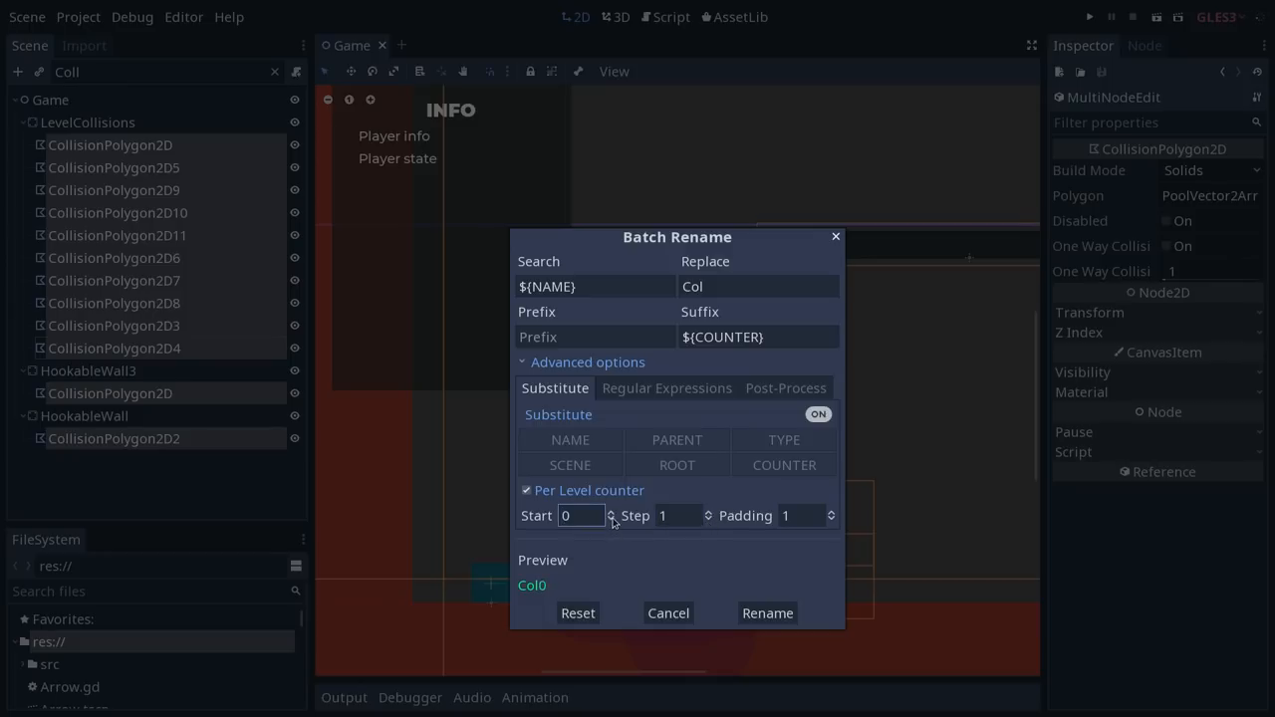
{"action": "left_click", "coordinate": [610, 510]}
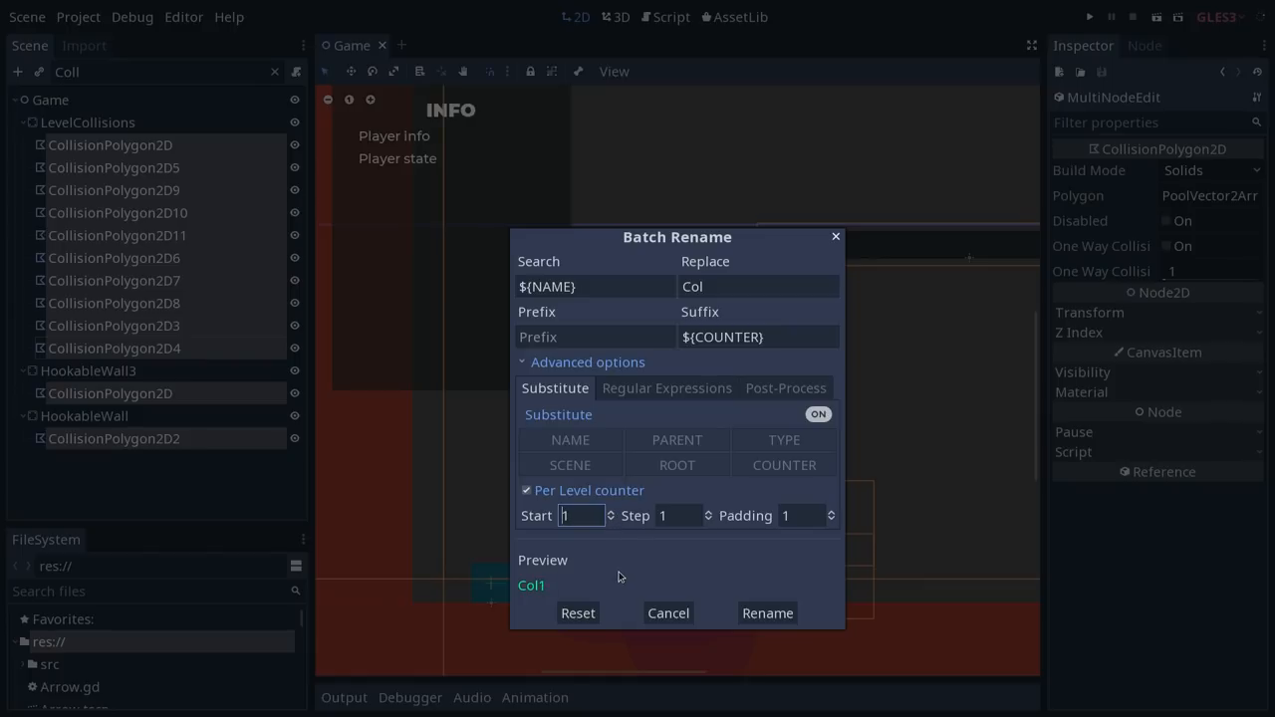
{"action": "mouse_move", "coordinate": [625, 550]}
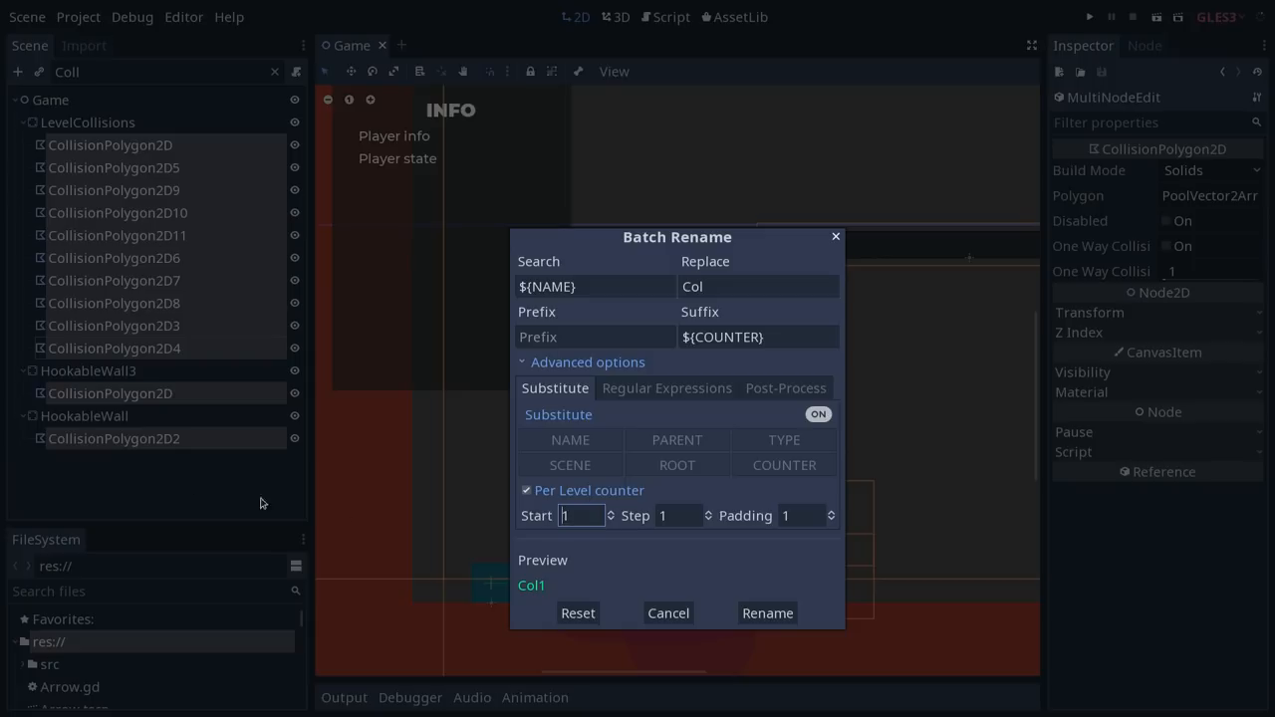
{"action": "left_click", "coordinate": [594, 287]}
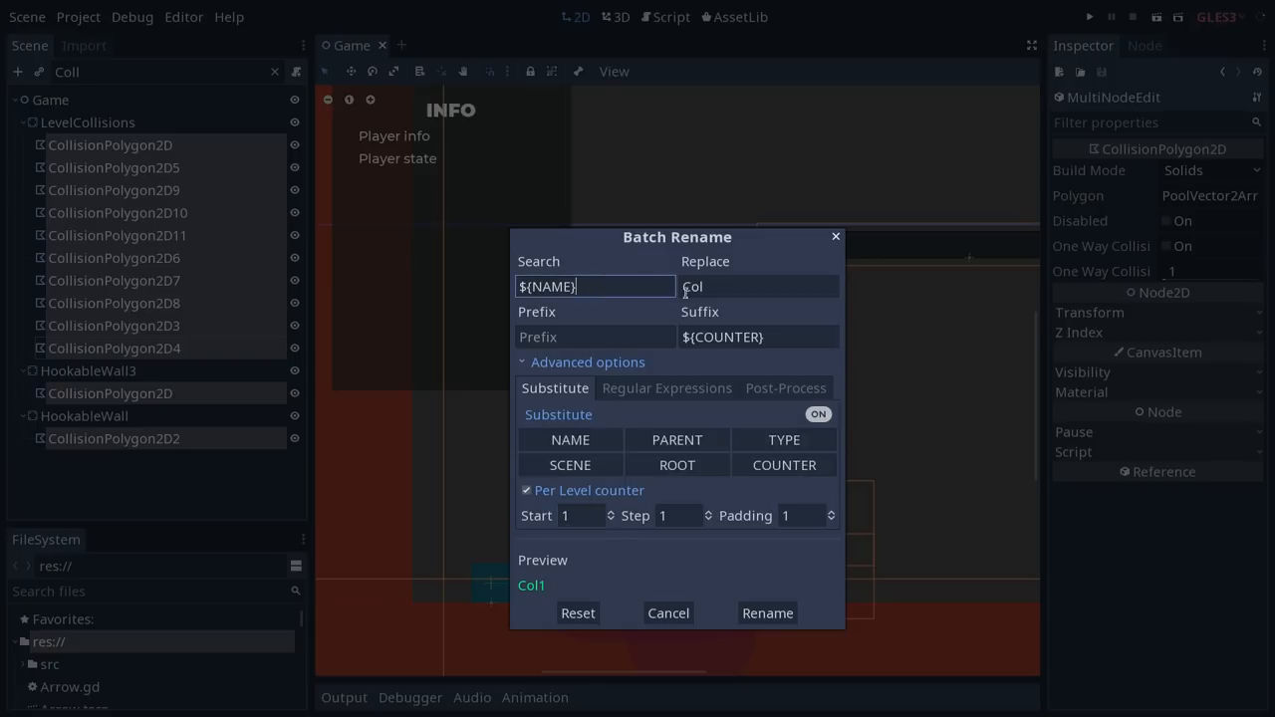
{"action": "triple_click", "coordinate": [759, 287]}
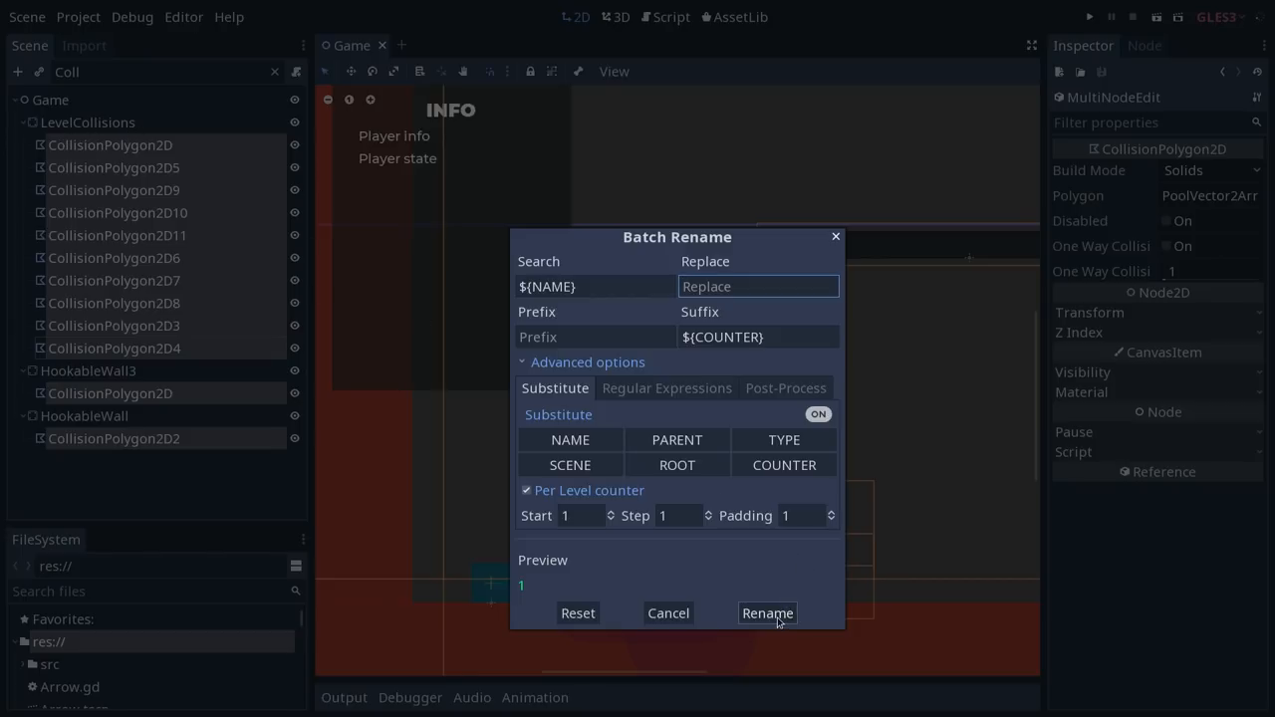
{"action": "left_click", "coordinate": [767, 613]}
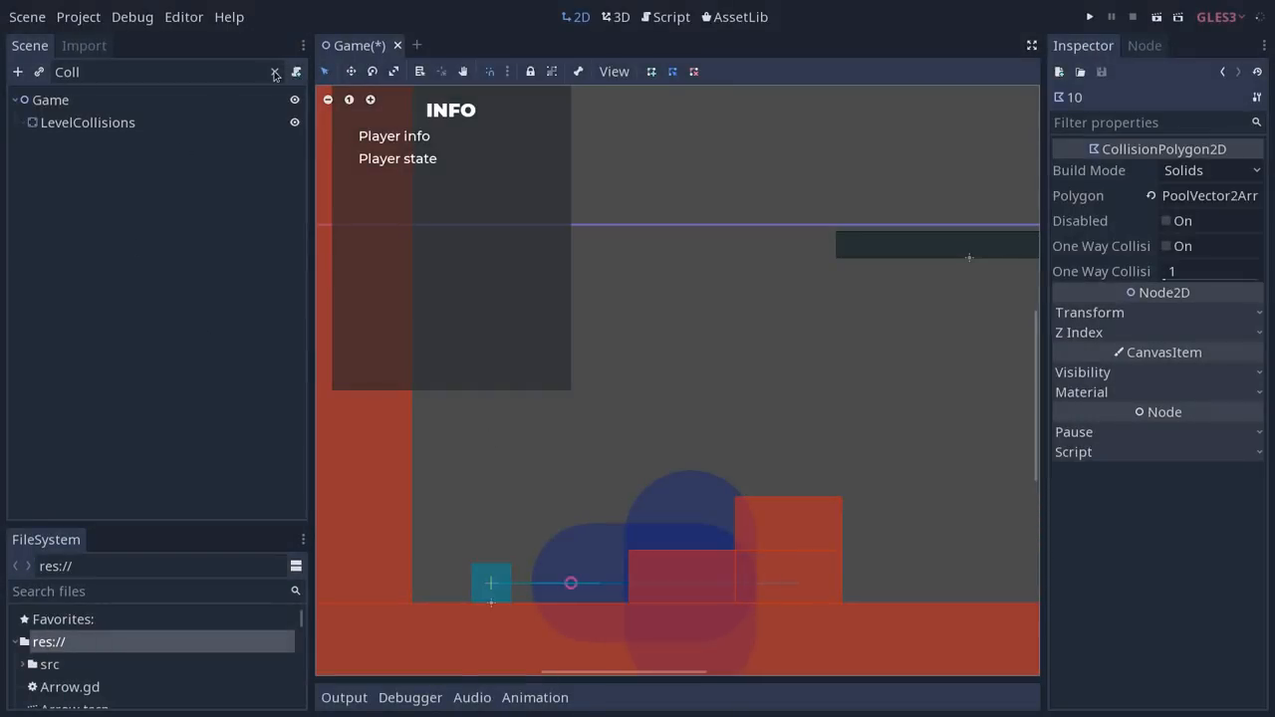
- Expand the tree and inspect the collision nodes now named 1 and 5
{"action": "left_click", "coordinate": [275, 72]}
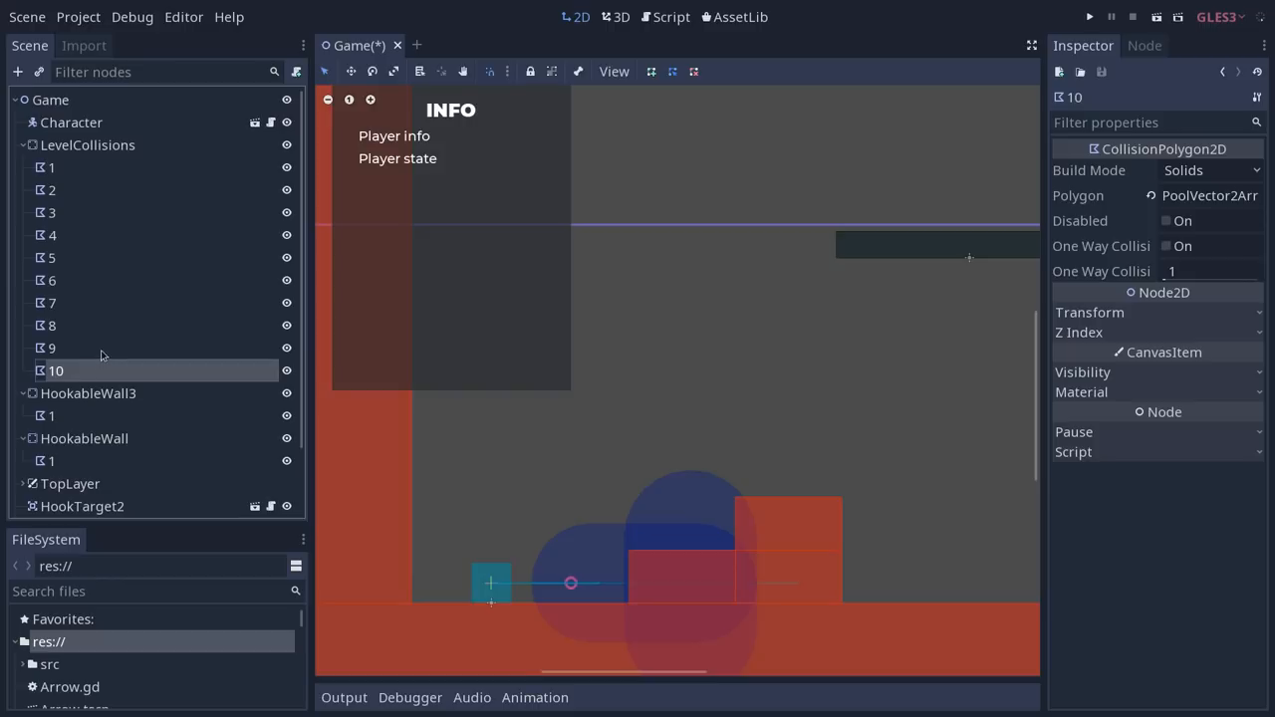
{"action": "left_click", "coordinate": [50, 168]}
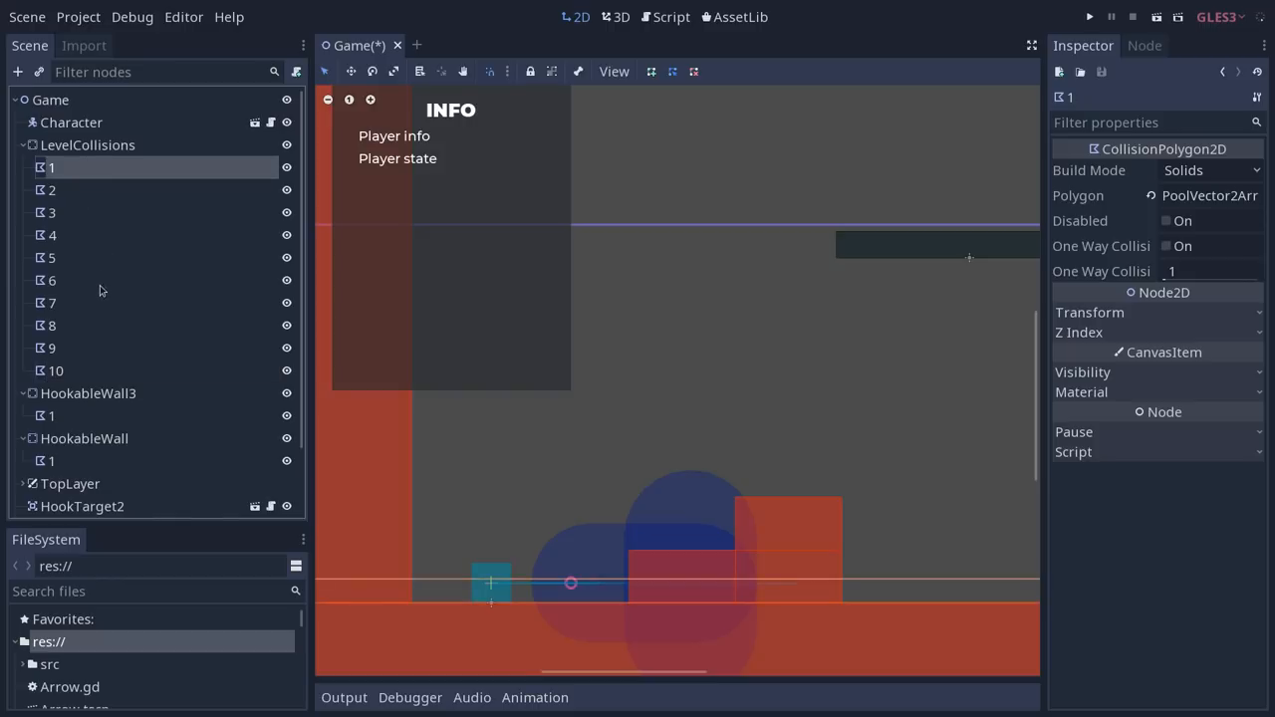
{"action": "left_click", "coordinate": [52, 257]}
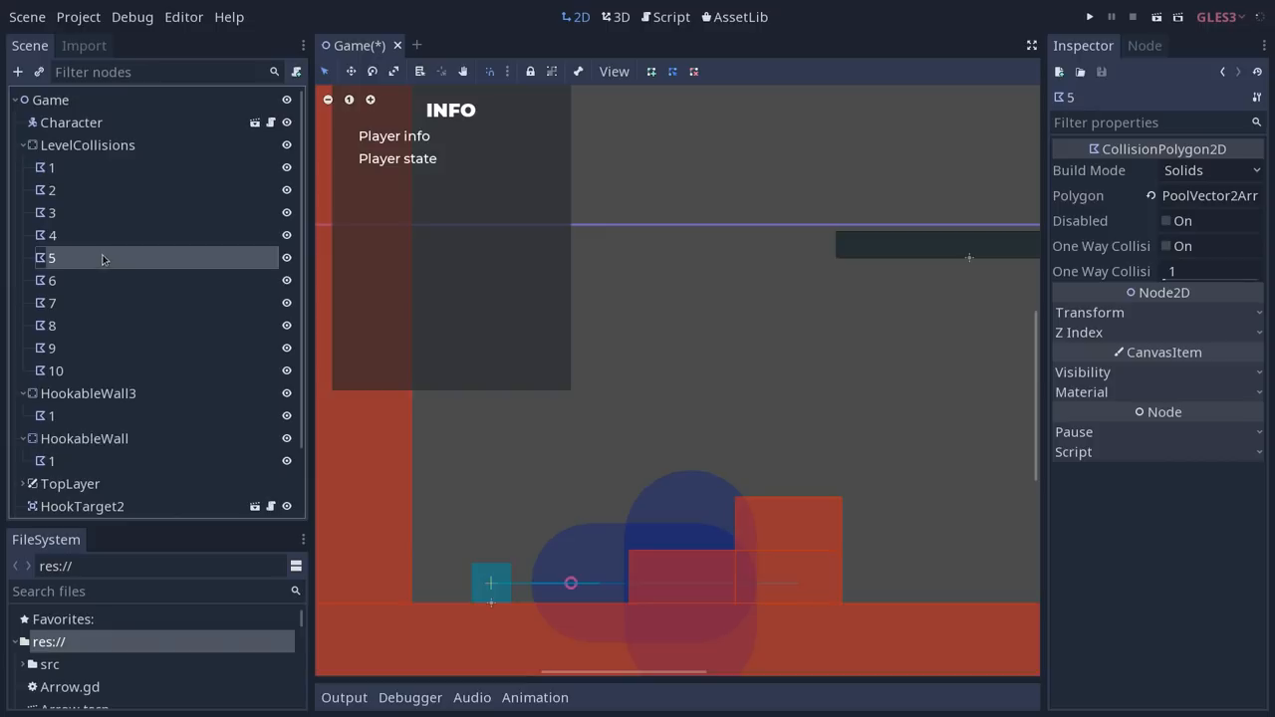
{"action": "mouse_move", "coordinate": [64, 267]}
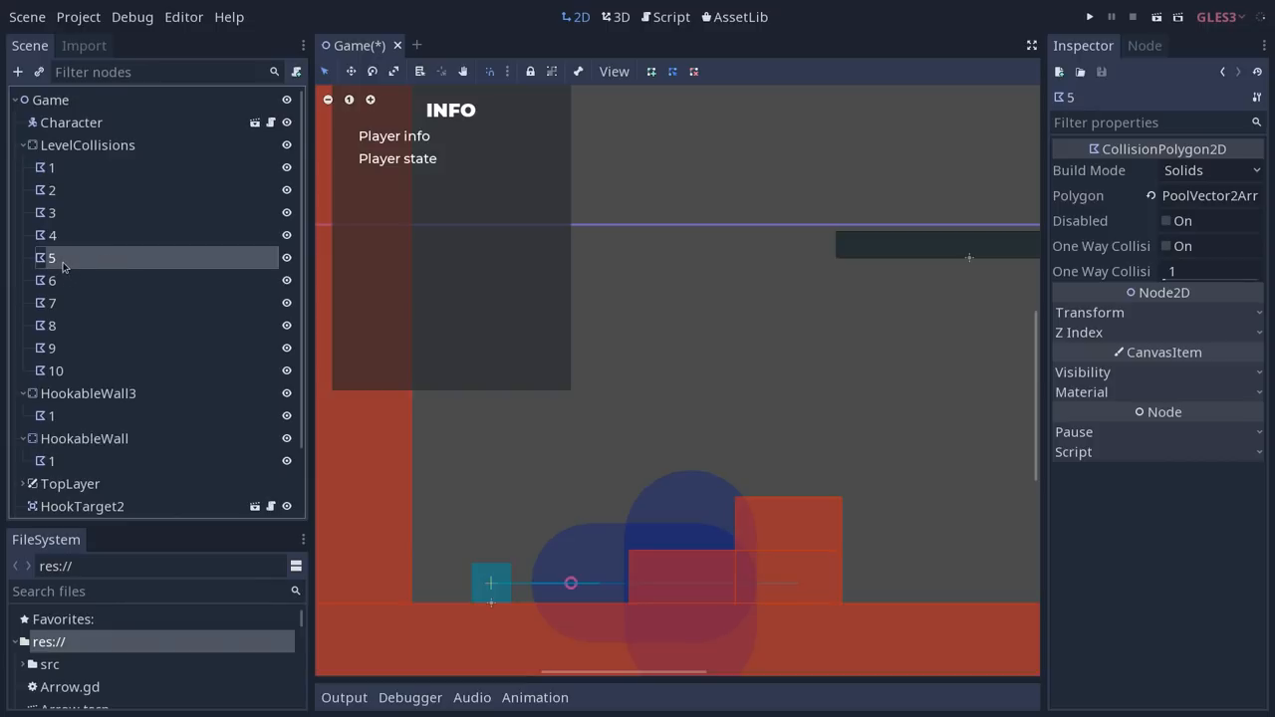
{"action": "mouse_move", "coordinate": [83, 231]}
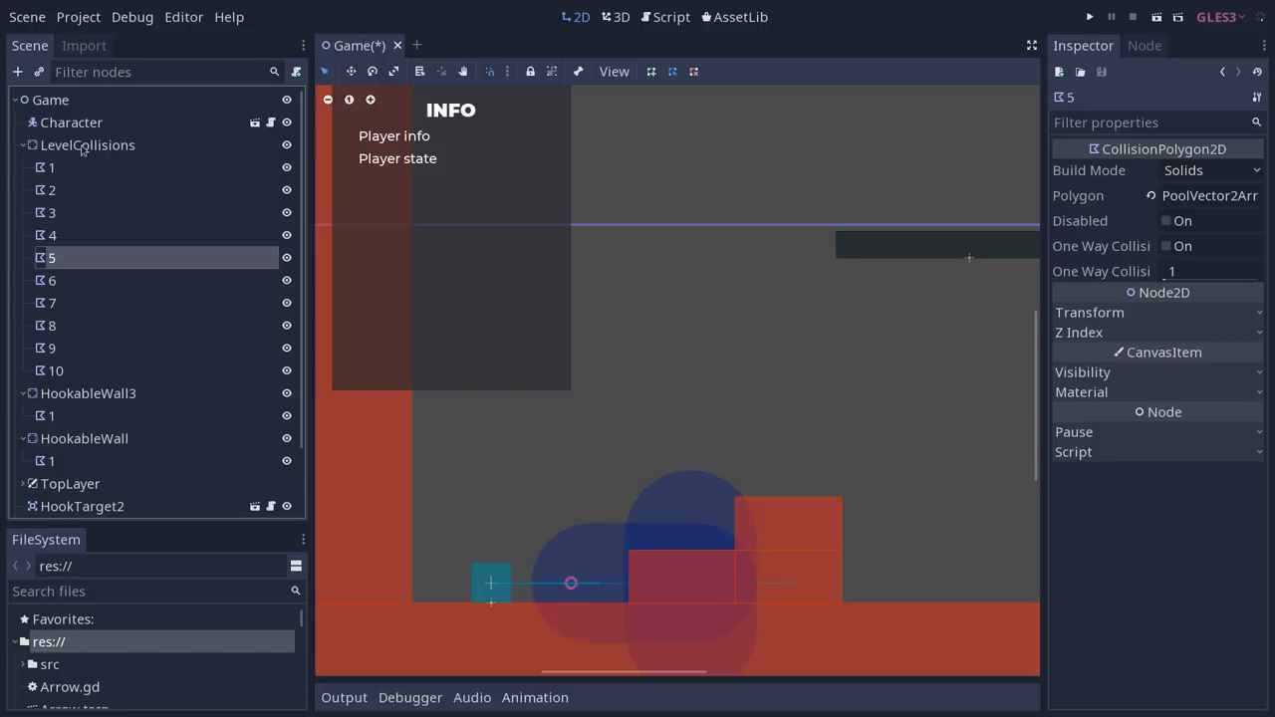
{"action": "right_click", "coordinate": [88, 144]}
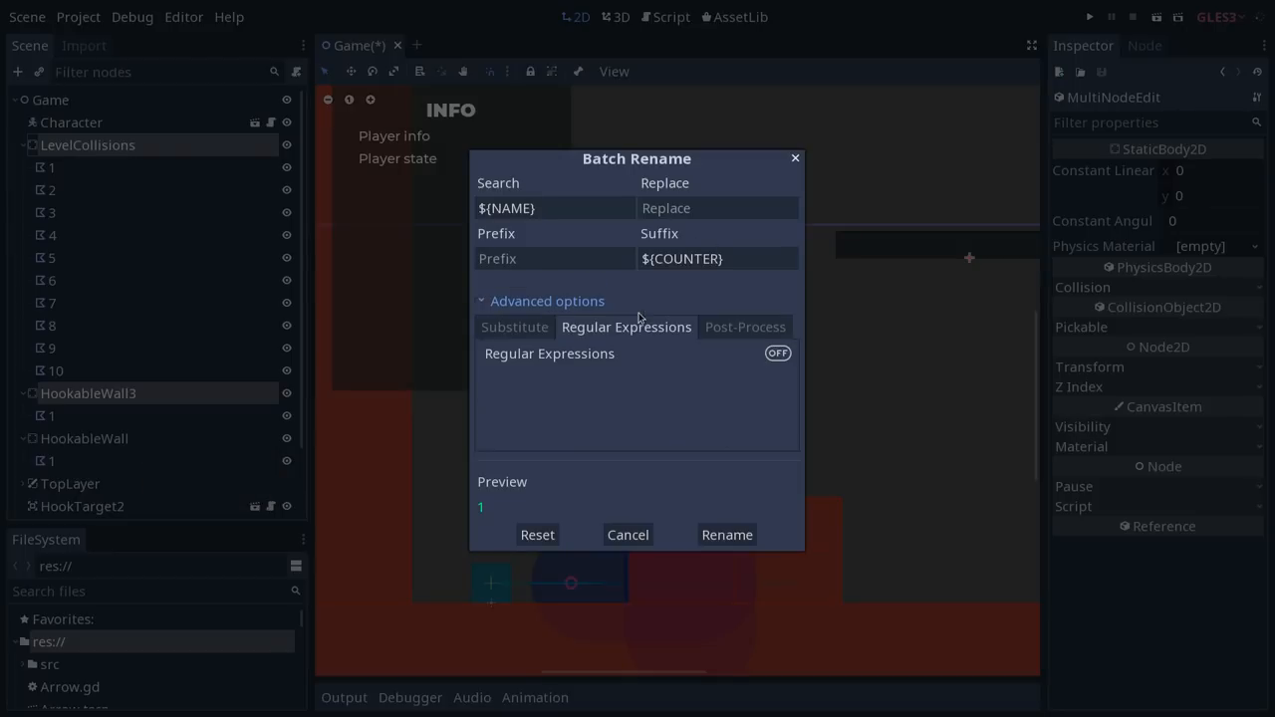
{"action": "left_click", "coordinate": [718, 259]}
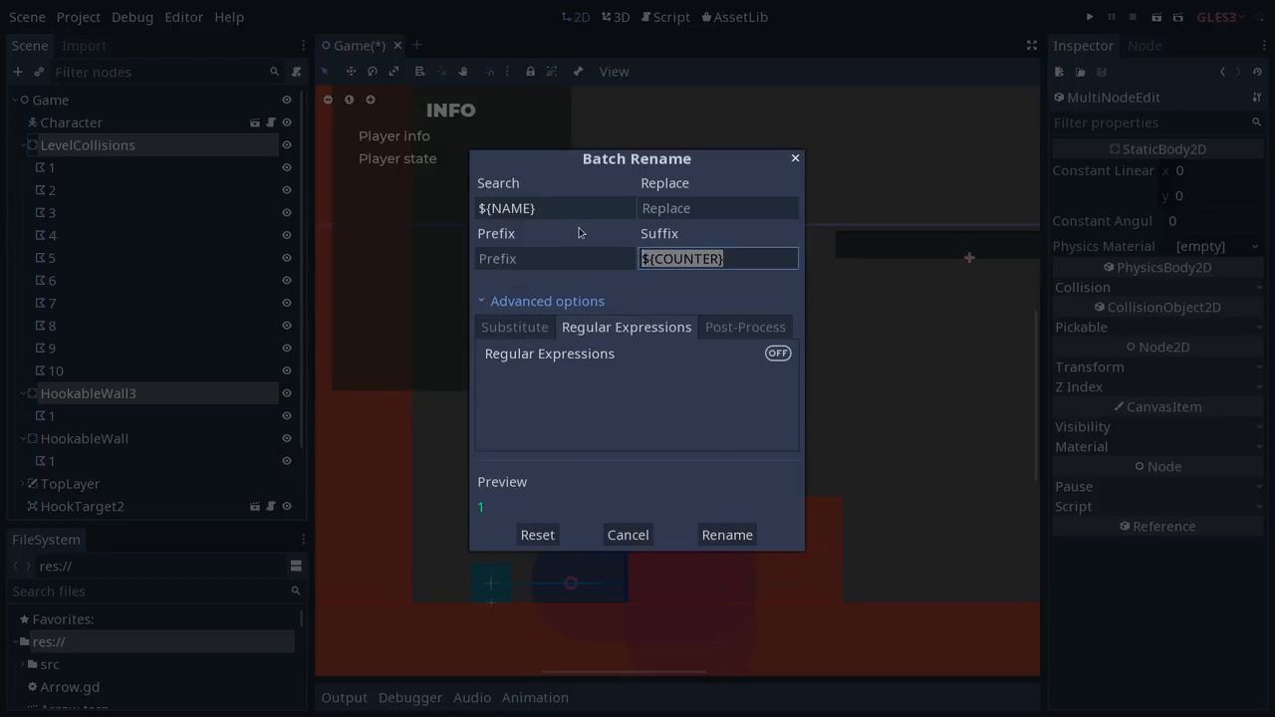
{"action": "left_click", "coordinate": [538, 534]}
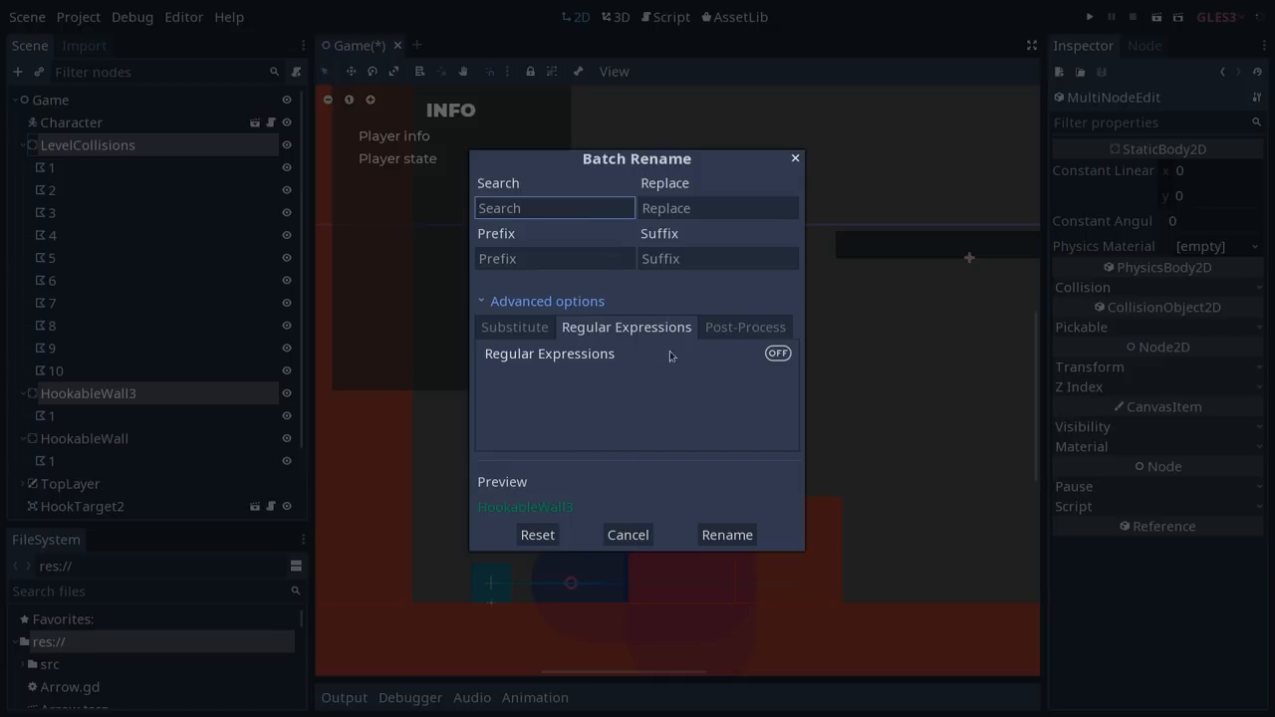
{"action": "left_click", "coordinate": [777, 353]}
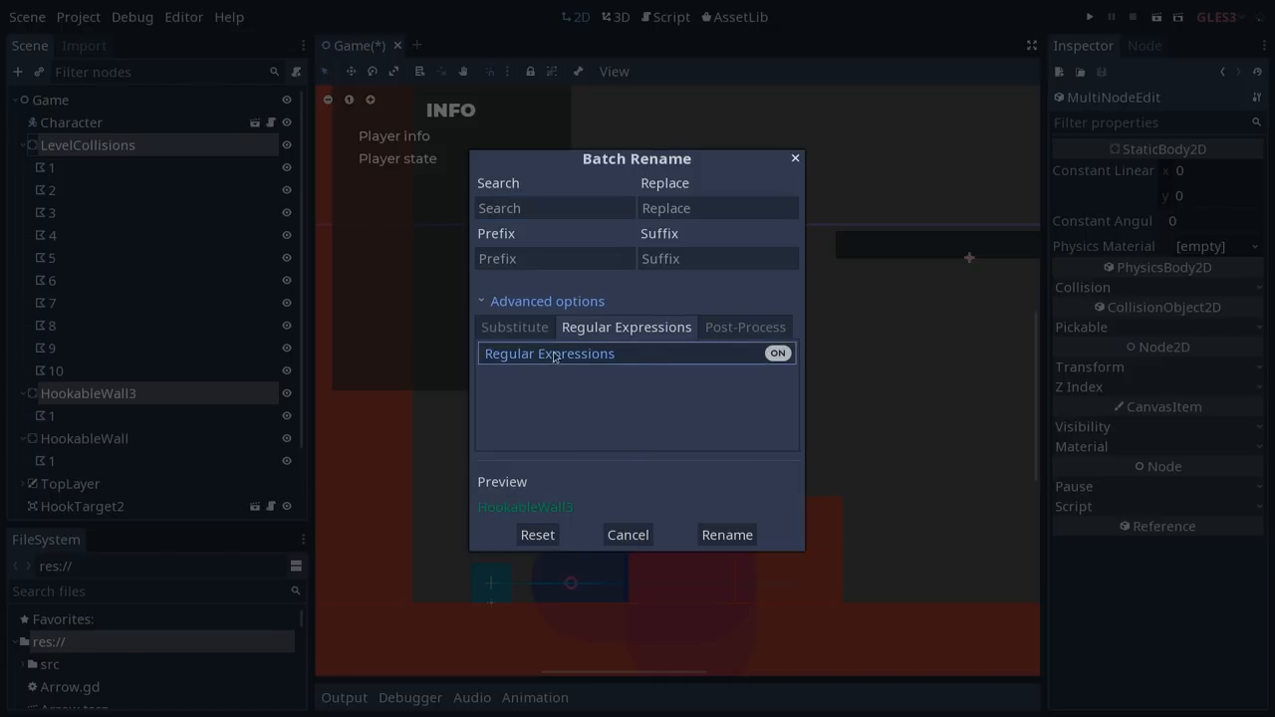
{"action": "left_click", "coordinate": [554, 207]}
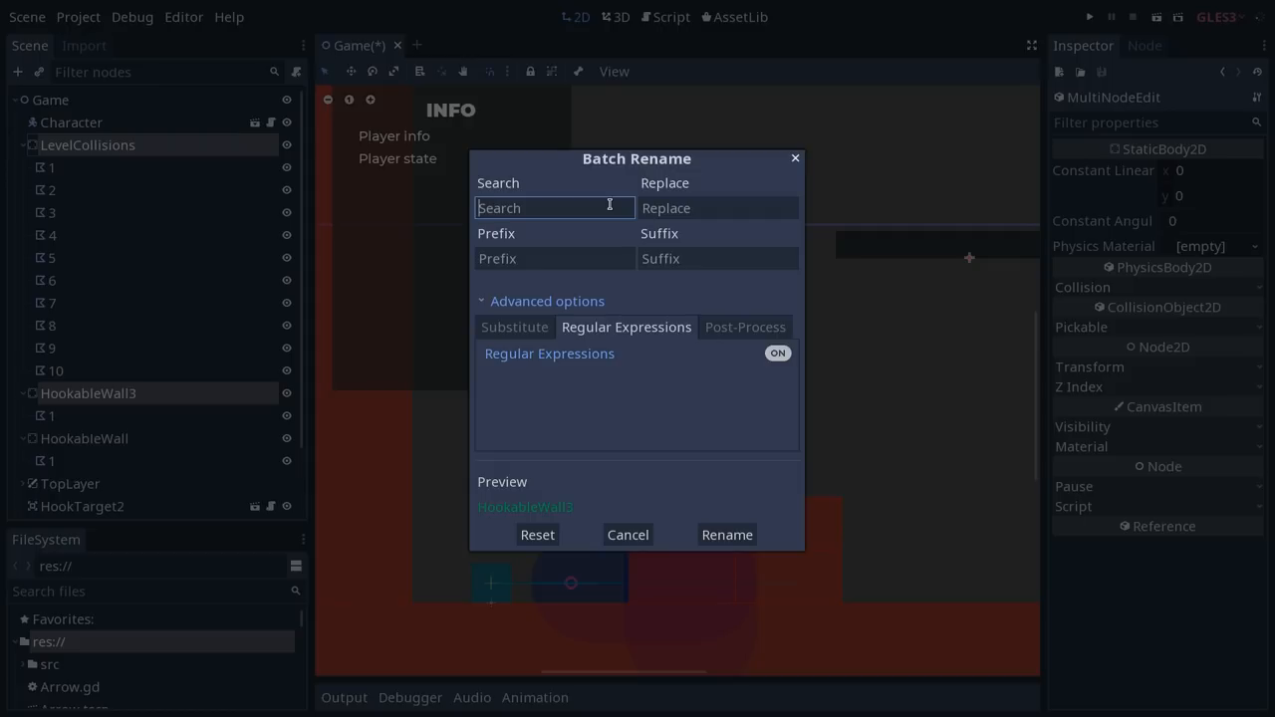
{"action": "type", "text": "."}
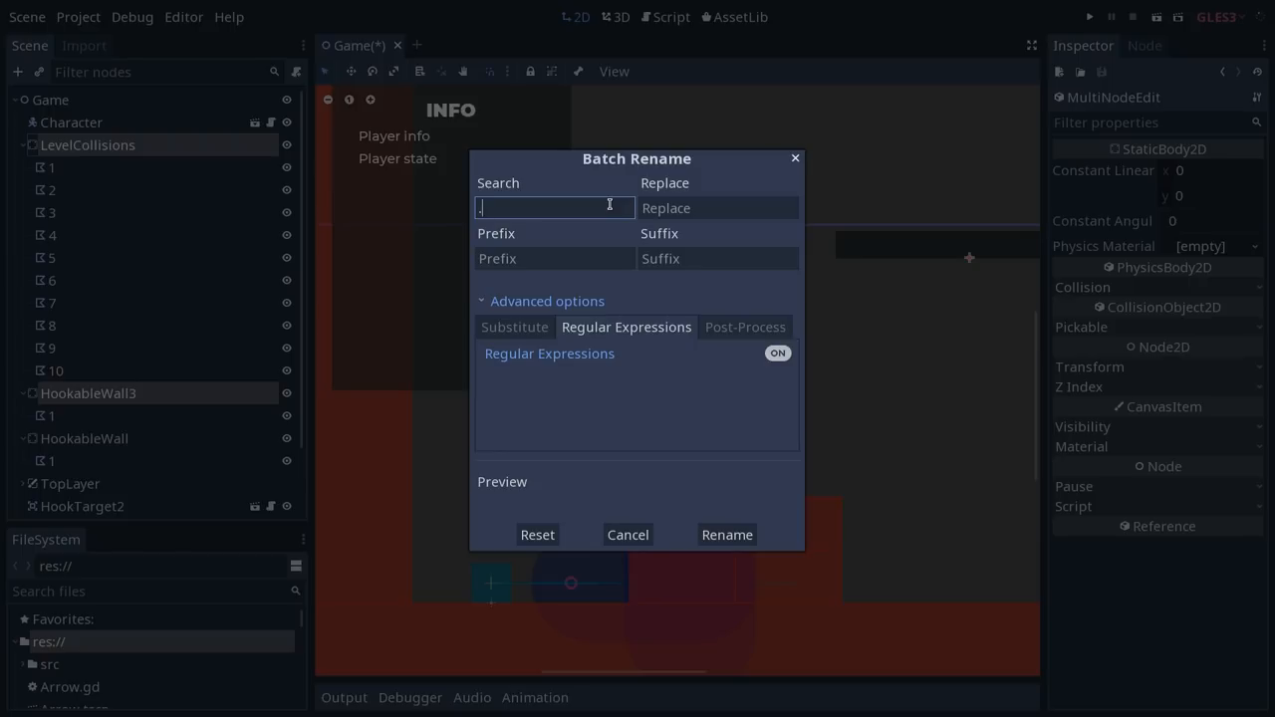
{"action": "type", "text": "*"}
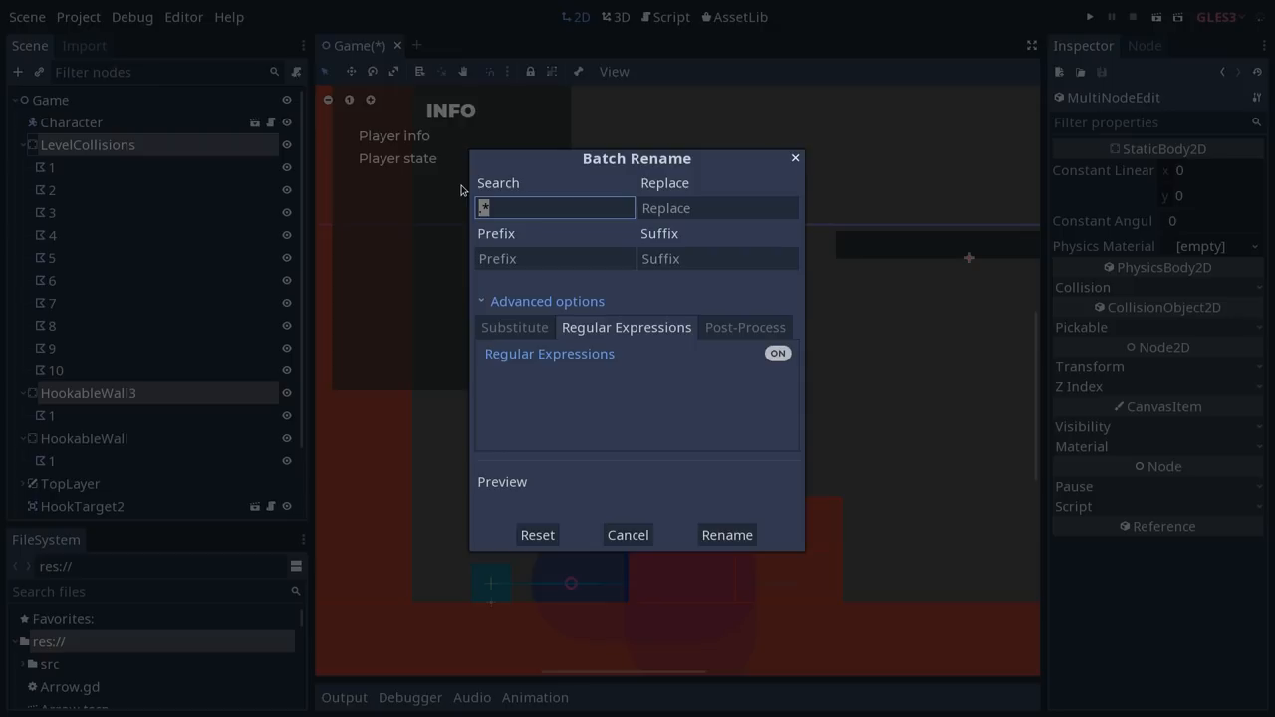
{"action": "type", "text": "("}
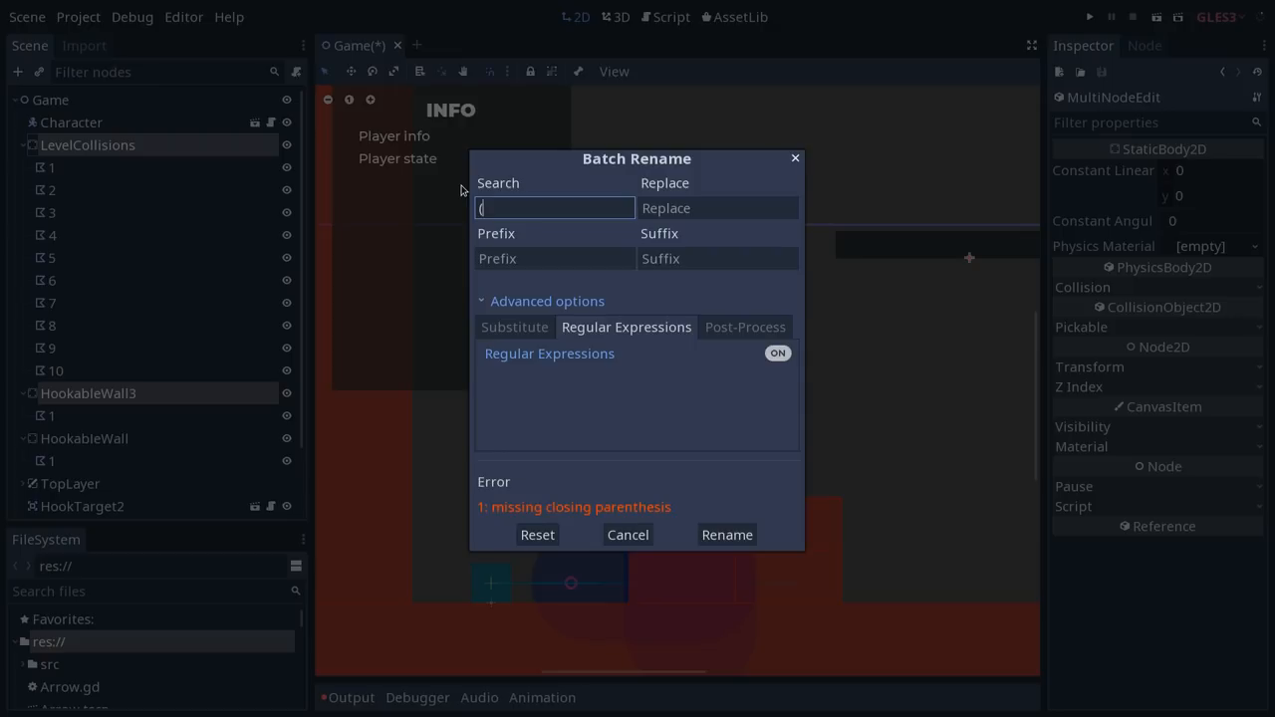
{"action": "type", "text": "Col"}
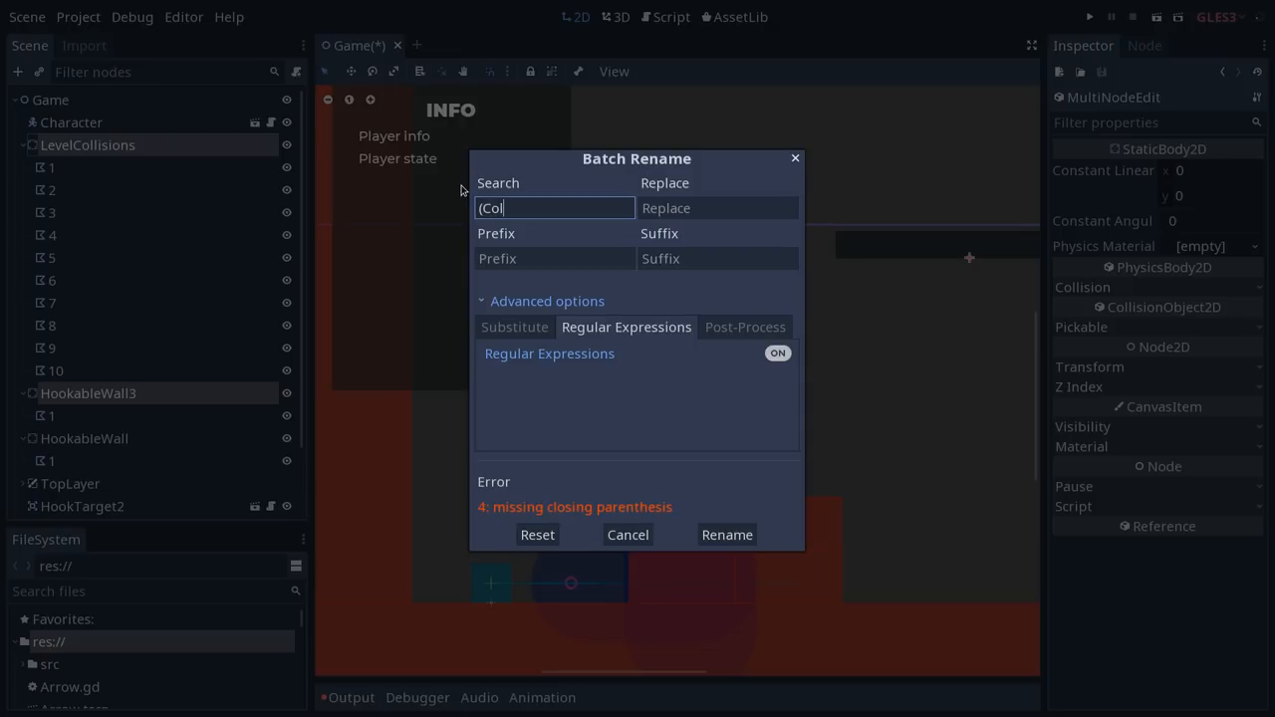
{"action": "key", "text": "BackSpace"}
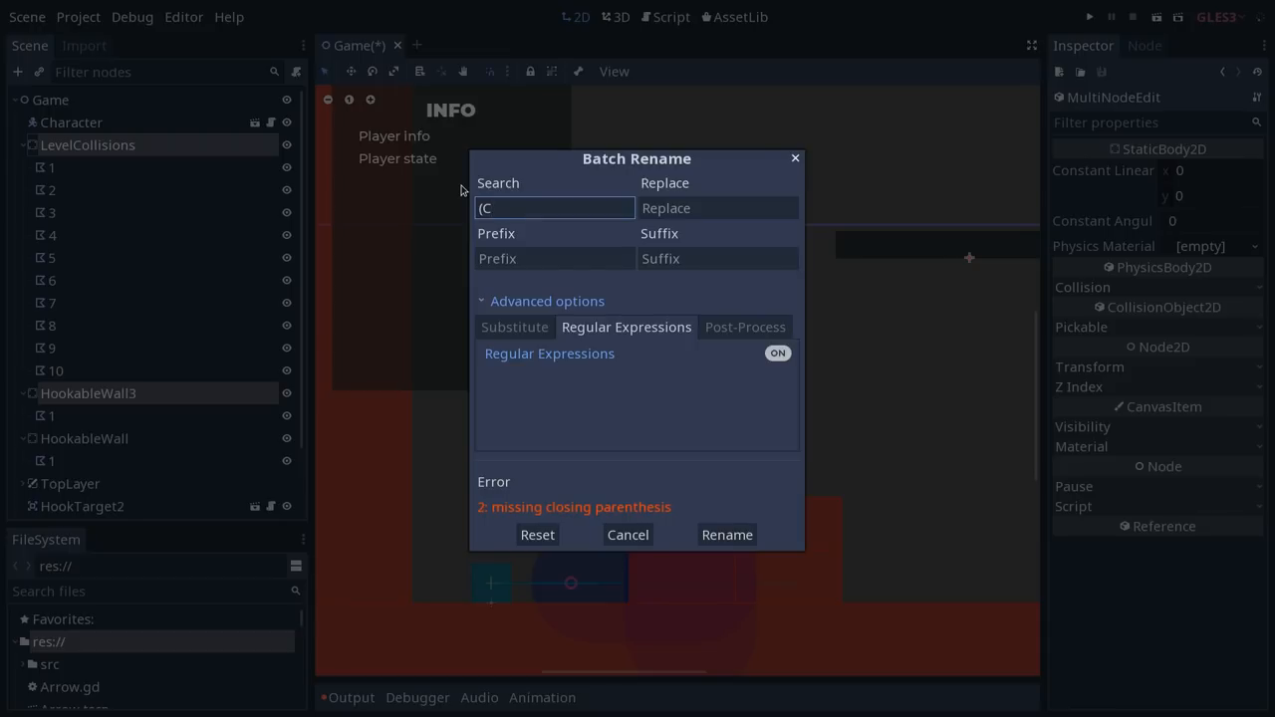
{"action": "type", "text": ".*"}
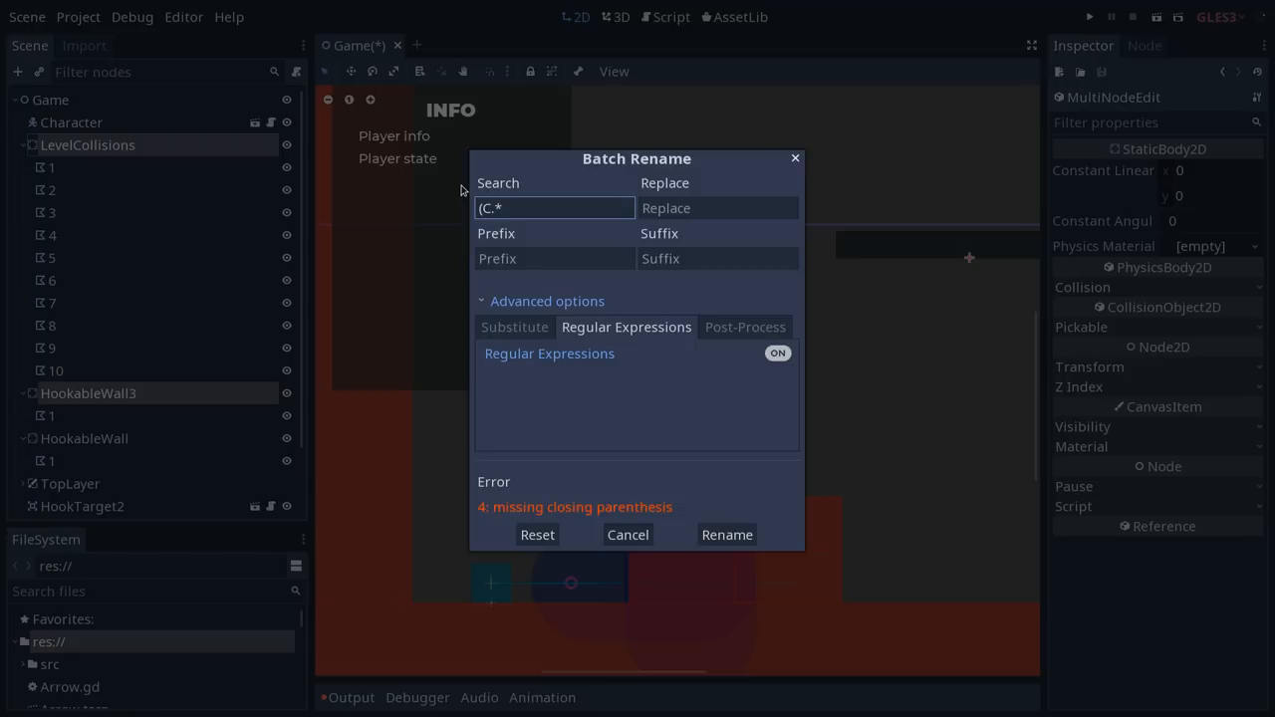
{"action": "type", "text": ")"}
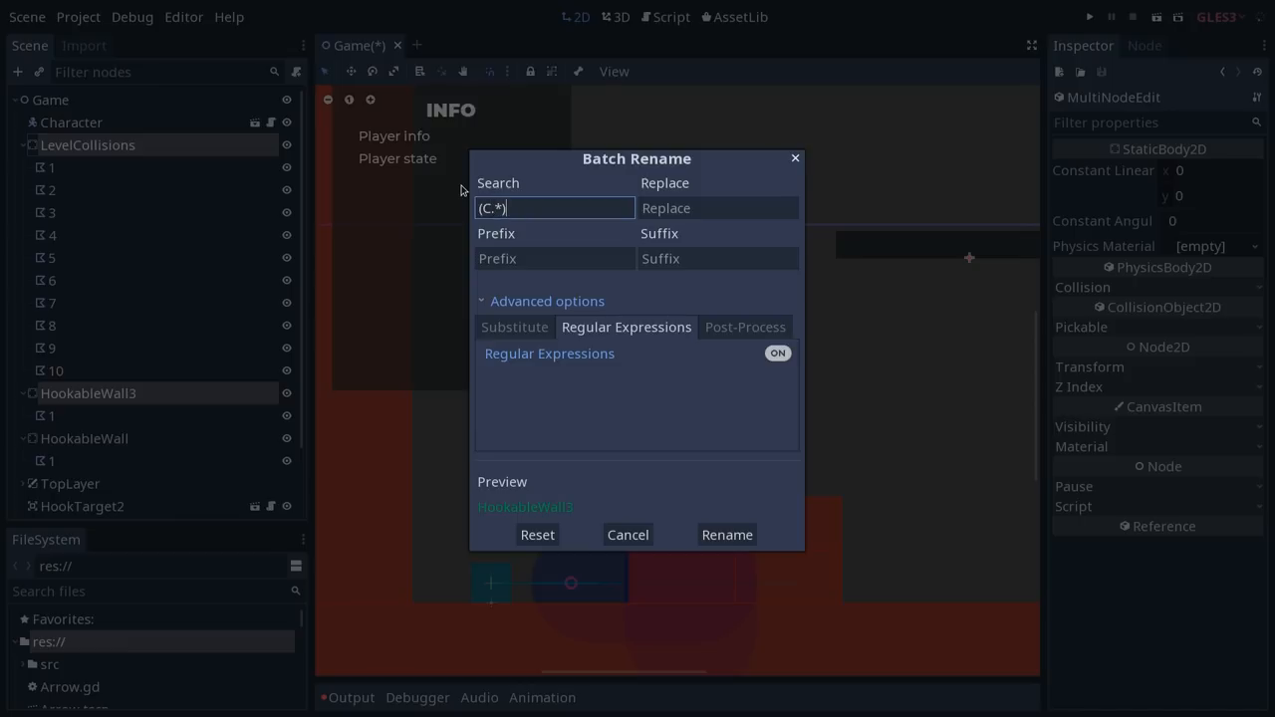
{"action": "left_click", "coordinate": [717, 208]}
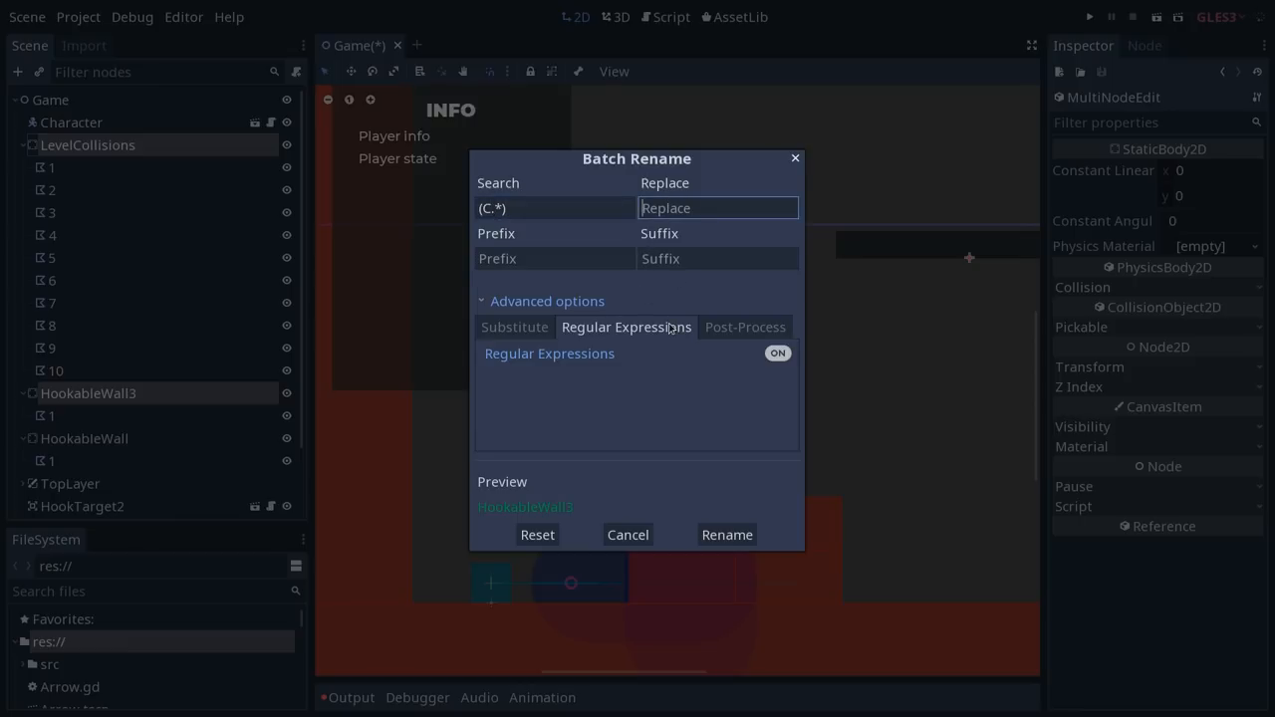
{"action": "left_click", "coordinate": [725, 534]}
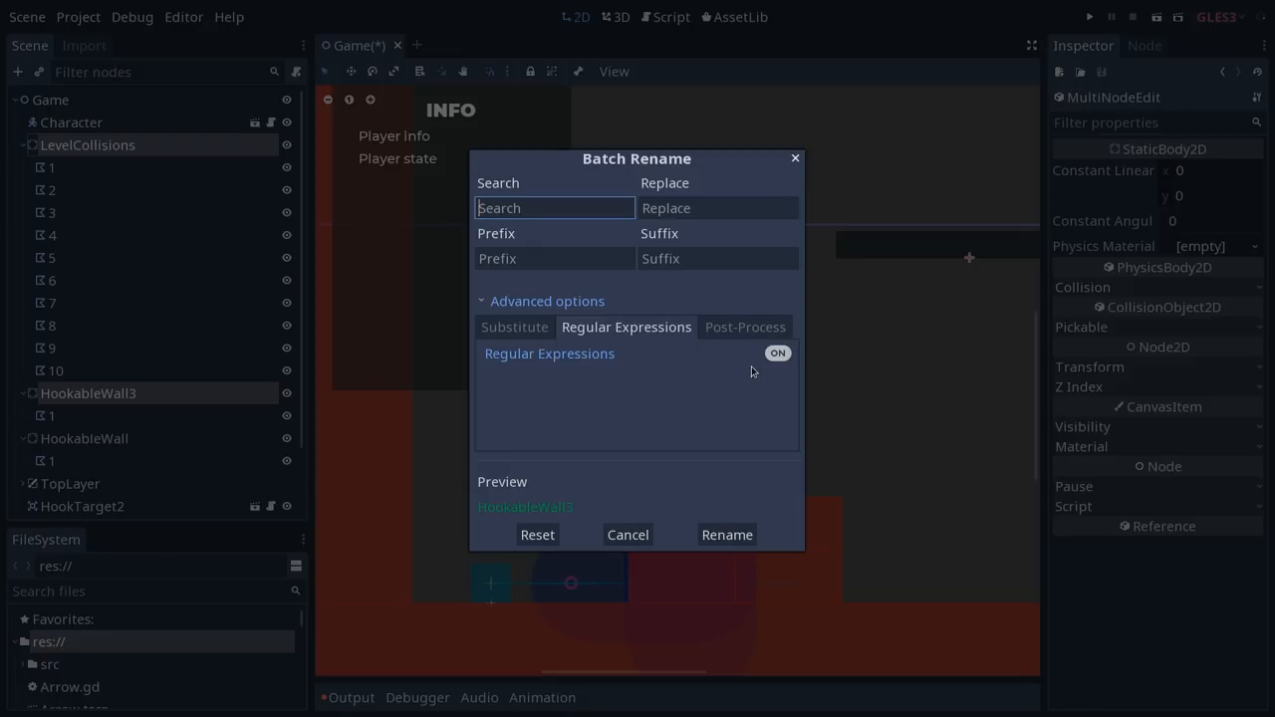
{"action": "mouse_move", "coordinate": [682, 327]}
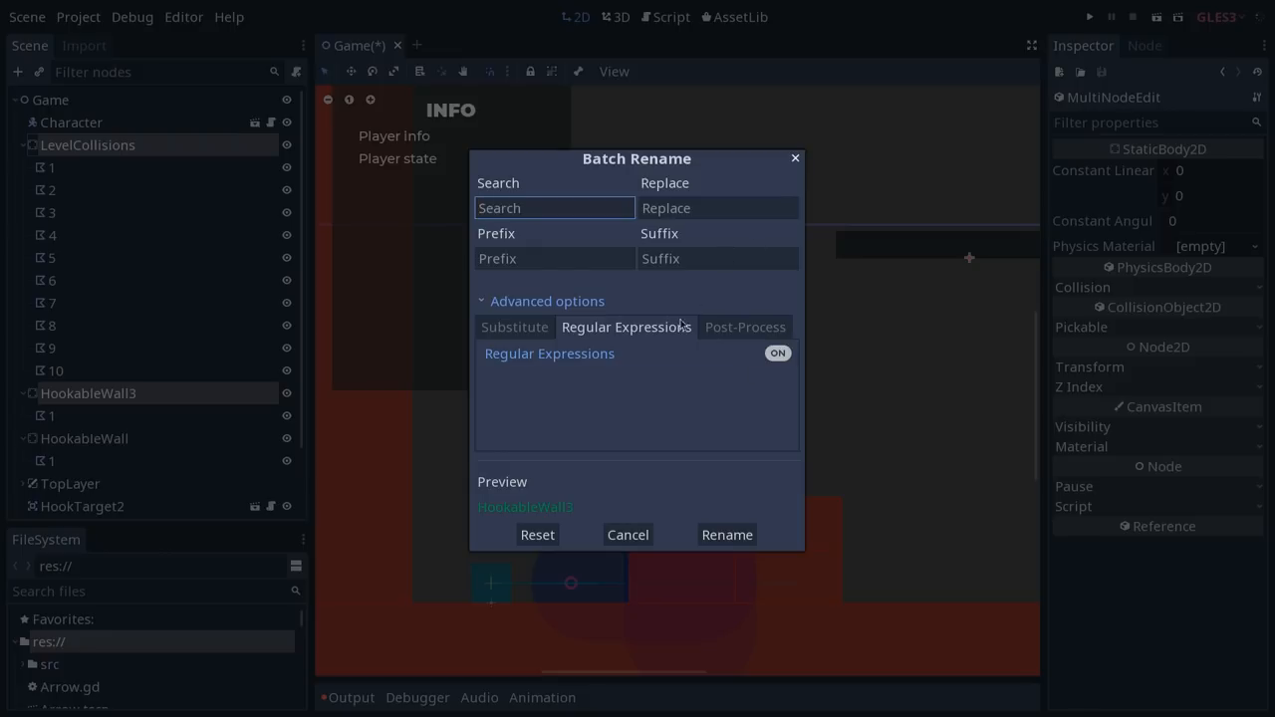
- Turn off regular expressions and browse the Post-Process case and style conversion choices
{"action": "left_click", "coordinate": [777, 353]}
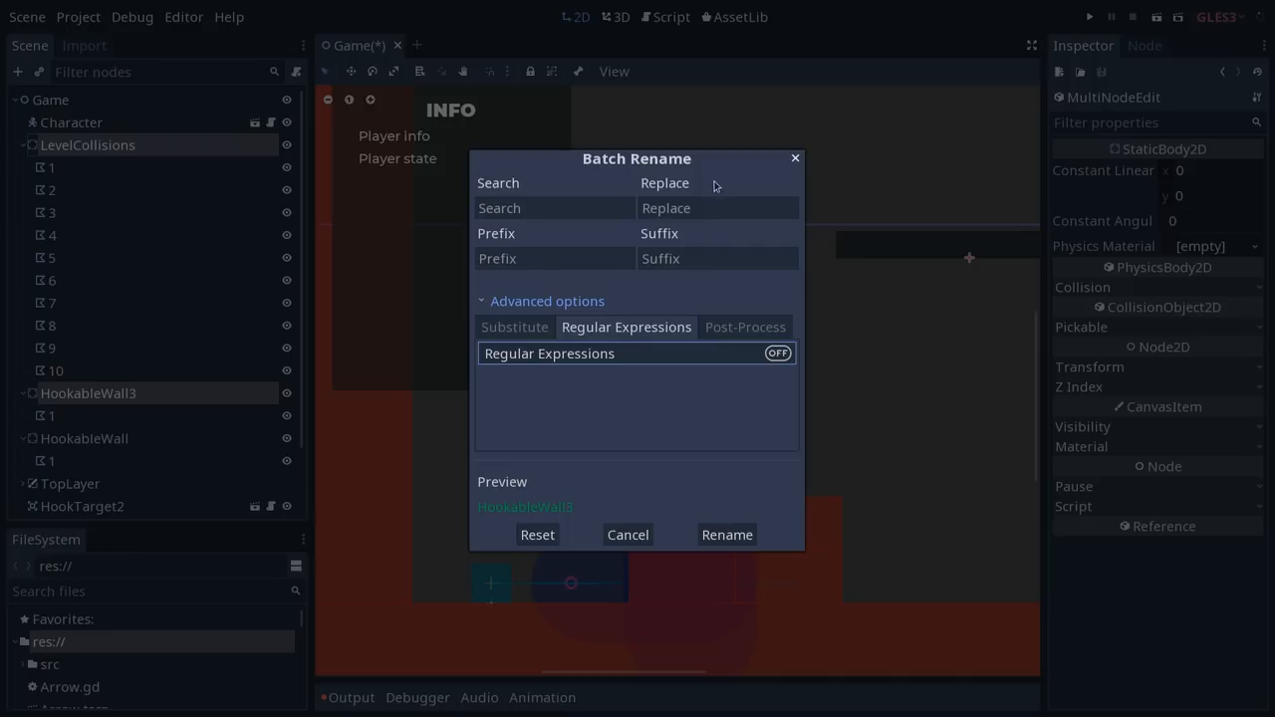
{"action": "mouse_move", "coordinate": [737, 331]}
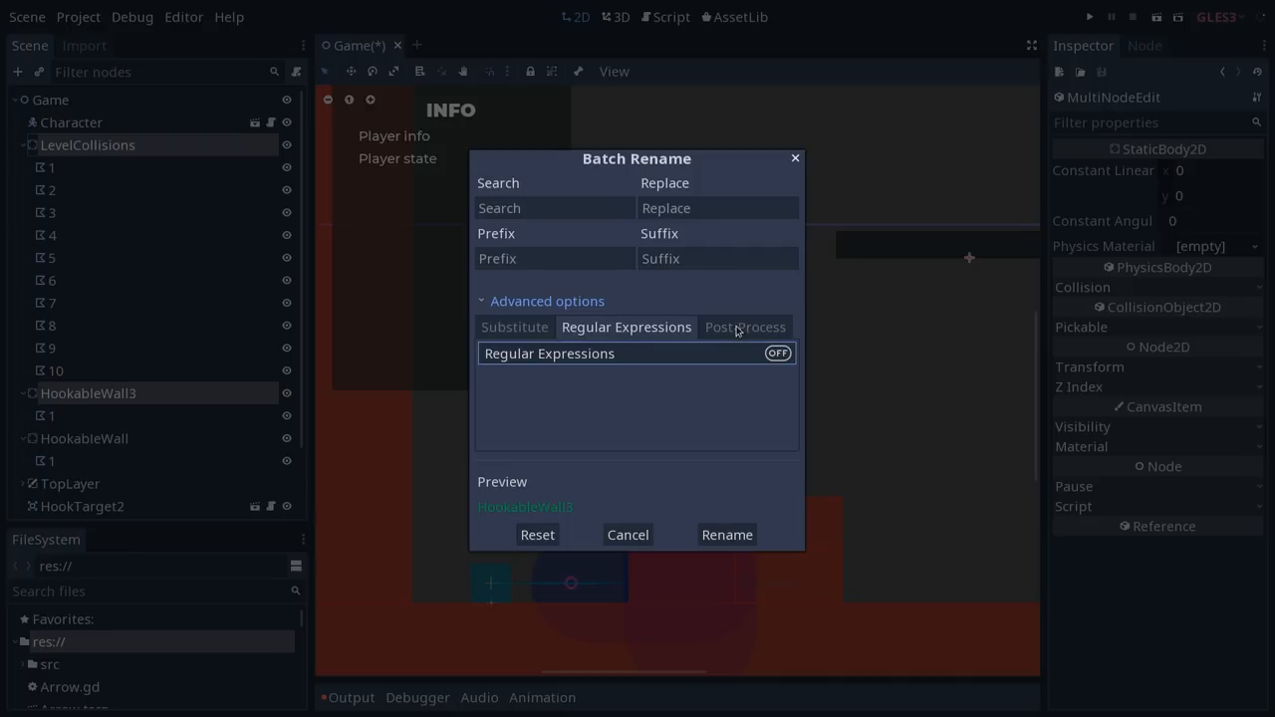
{"action": "left_click", "coordinate": [745, 327]}
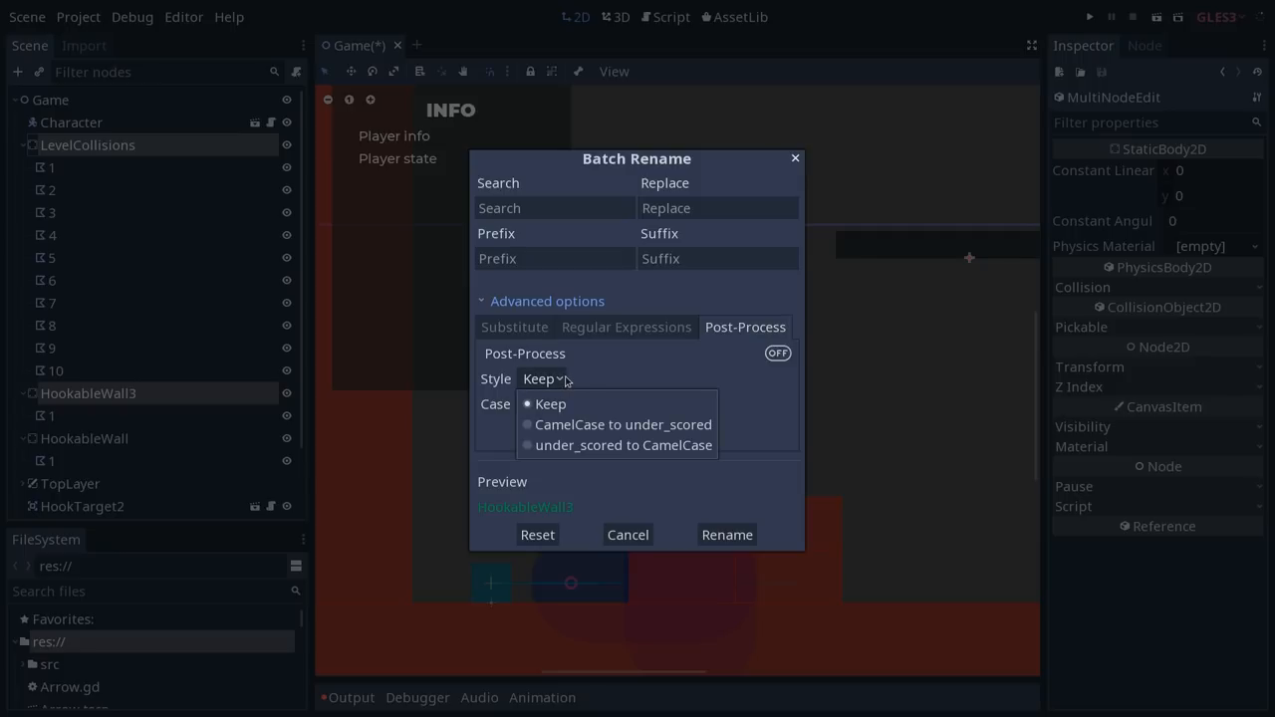
{"action": "mouse_move", "coordinate": [558, 424]}
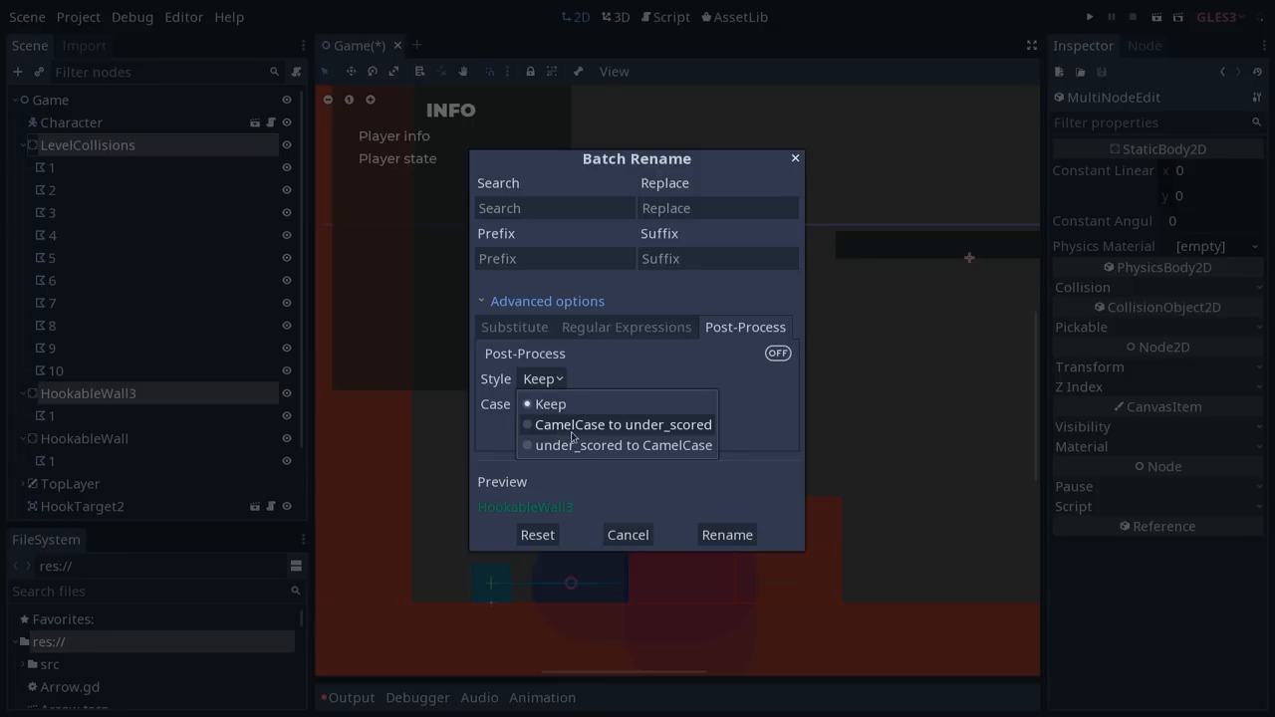
{"action": "mouse_move", "coordinate": [622, 446]}
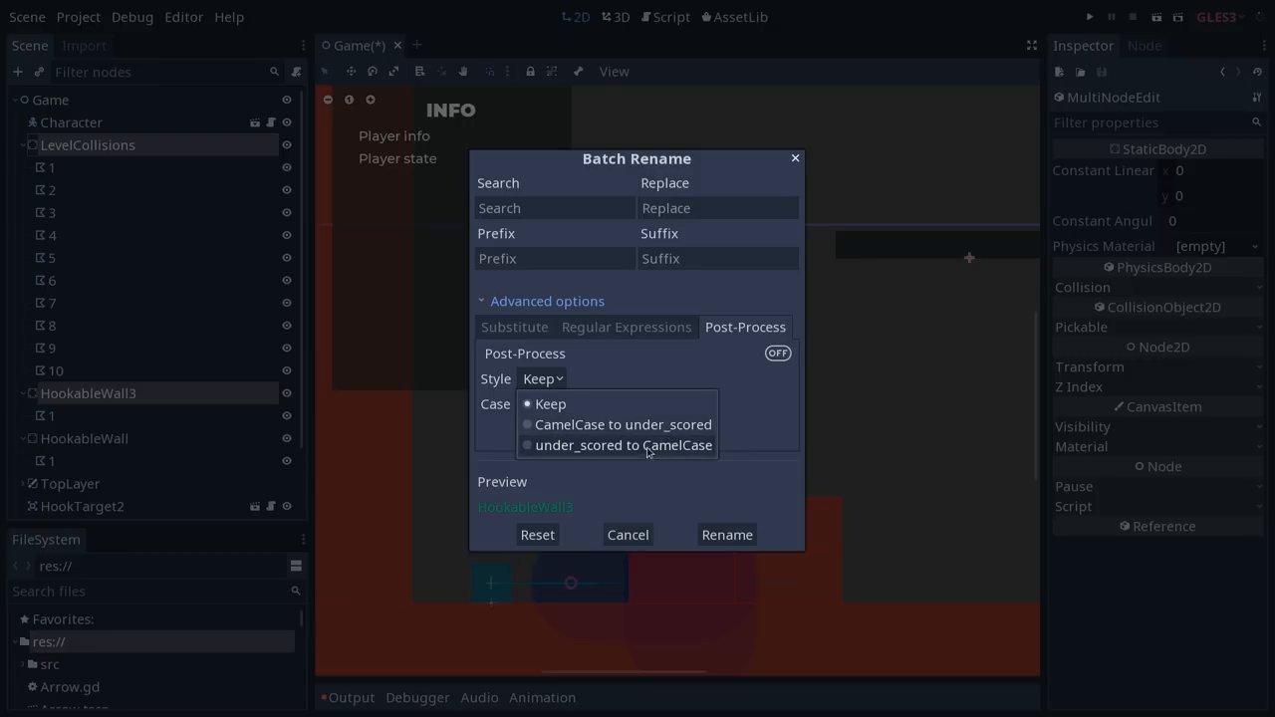
{"action": "left_click", "coordinate": [542, 403]}
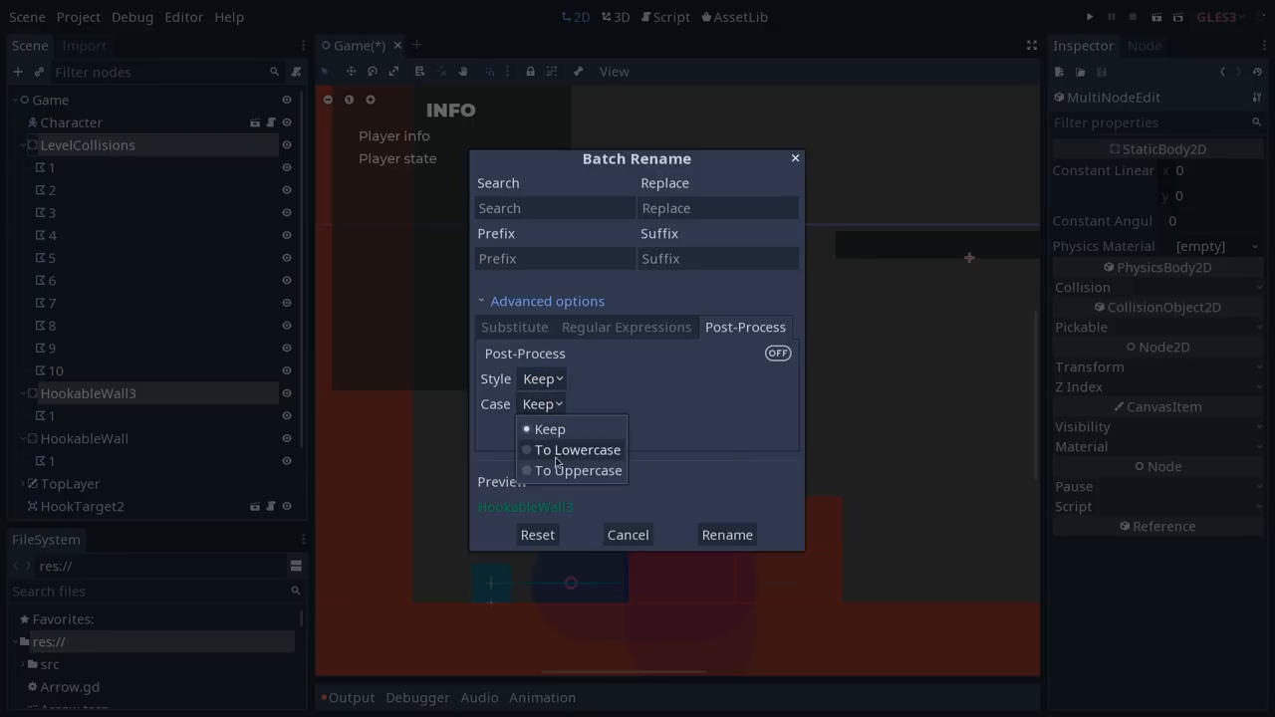
{"action": "mouse_move", "coordinate": [578, 470]}
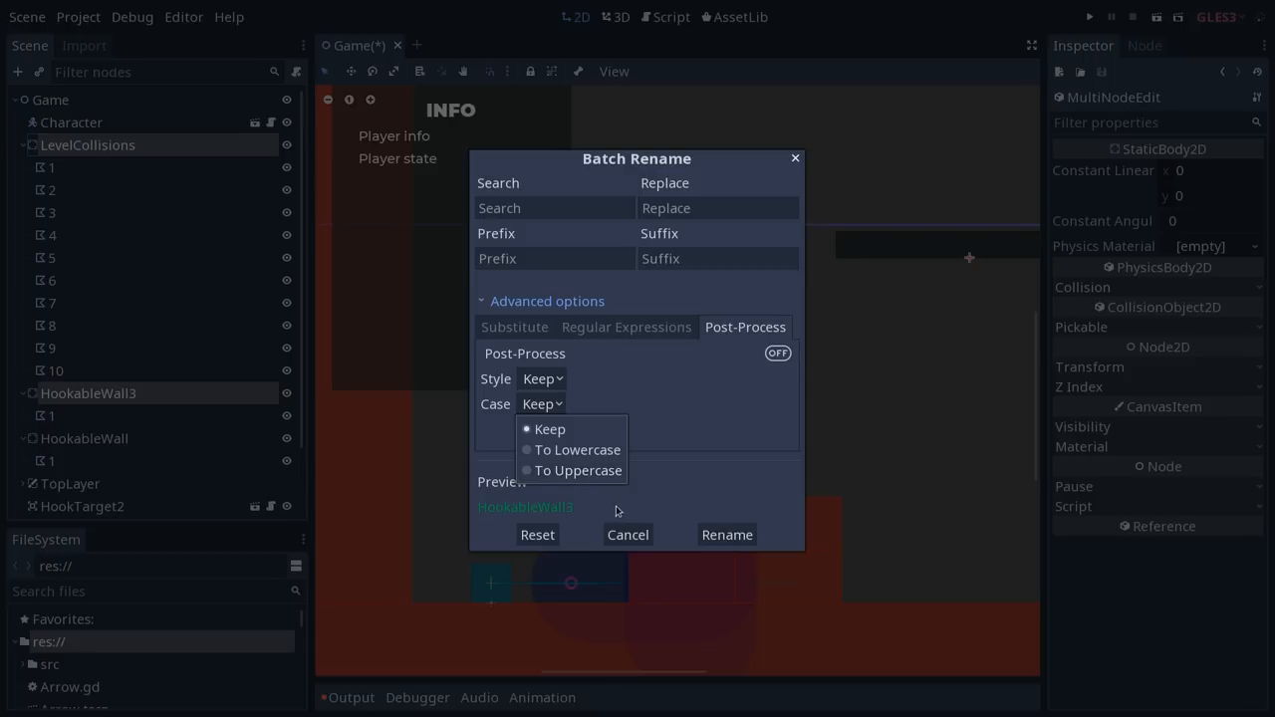
{"action": "left_click", "coordinate": [542, 379]}
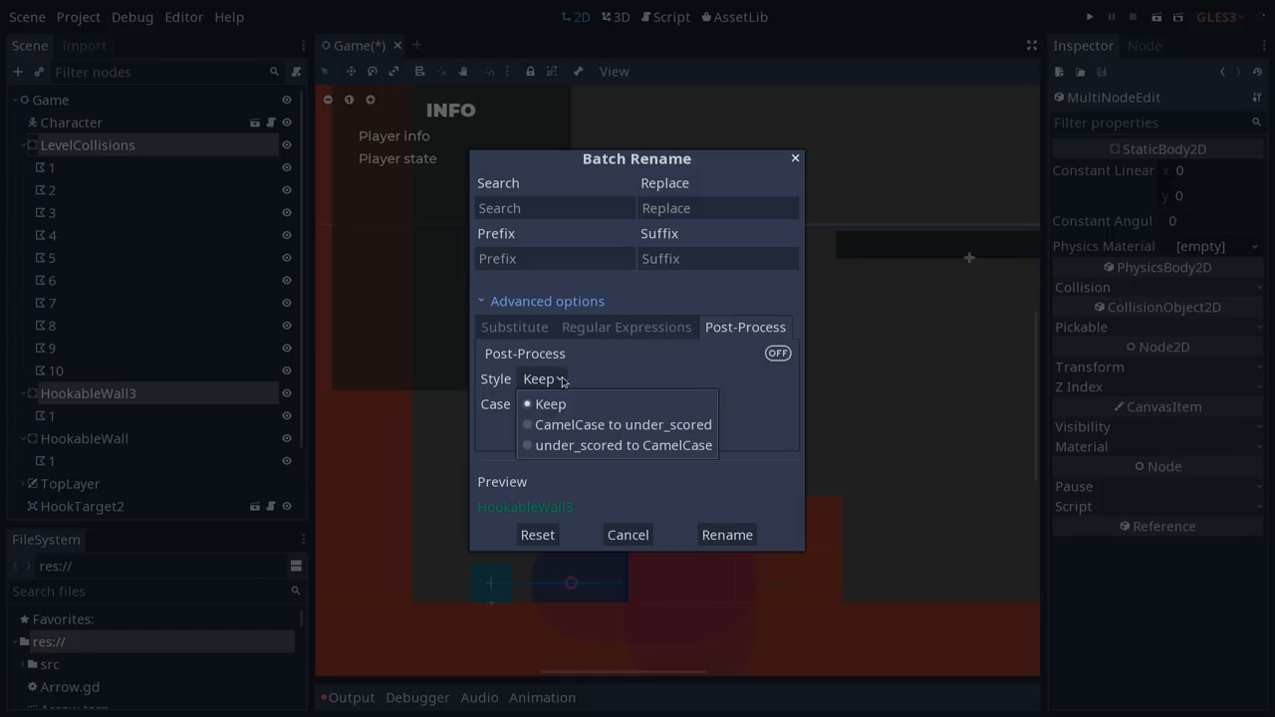
{"action": "mouse_move", "coordinate": [561, 424]}
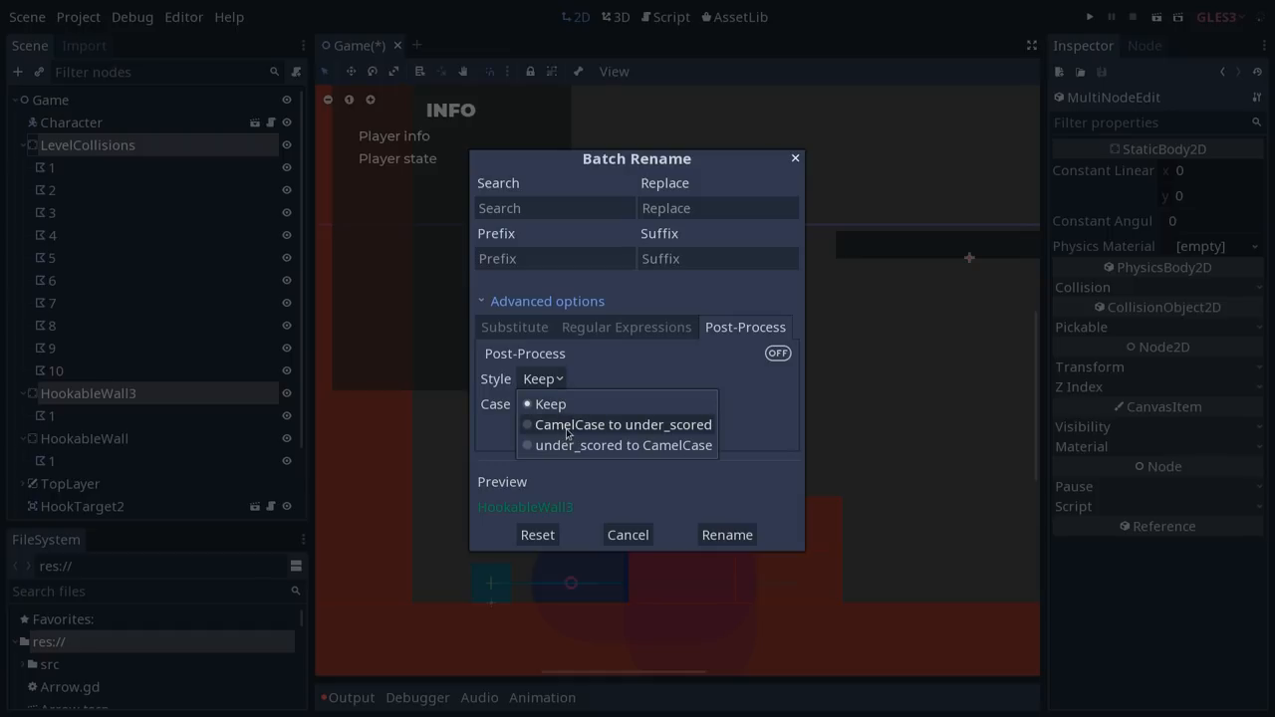
{"action": "mouse_move", "coordinate": [558, 446]}
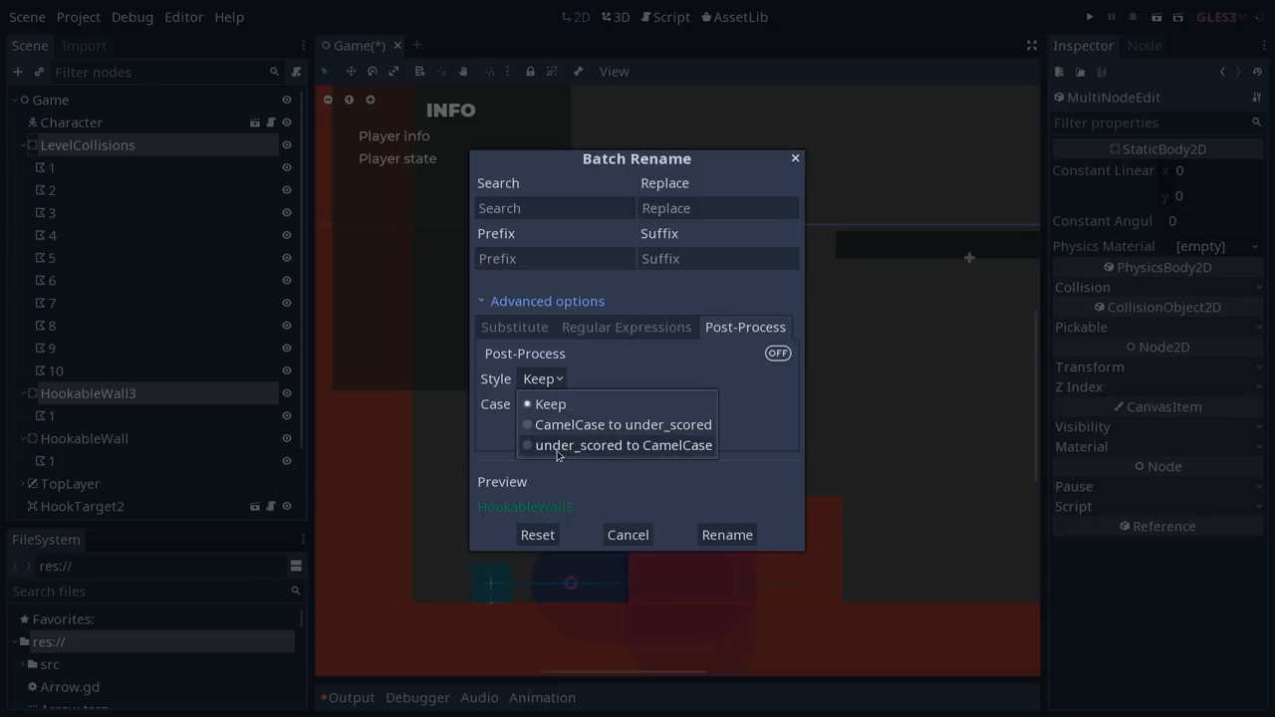
{"action": "mouse_move", "coordinate": [618, 456]}
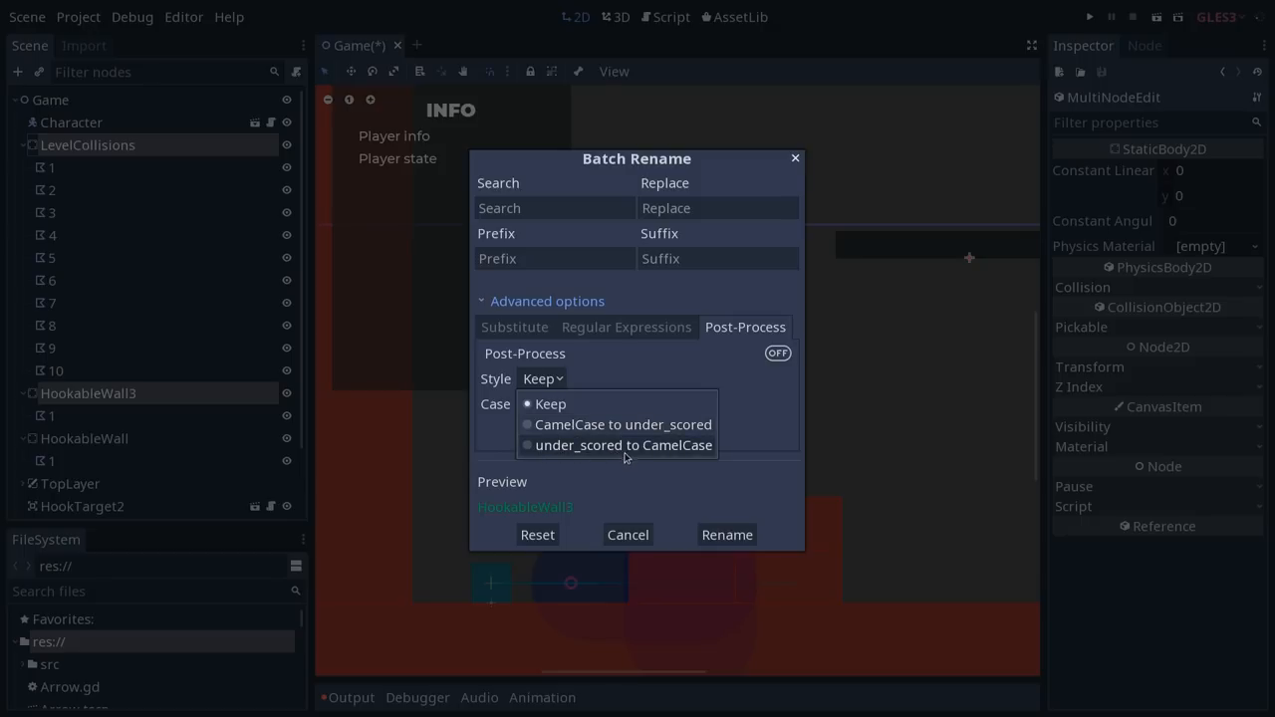
{"action": "mouse_move", "coordinate": [622, 515]}
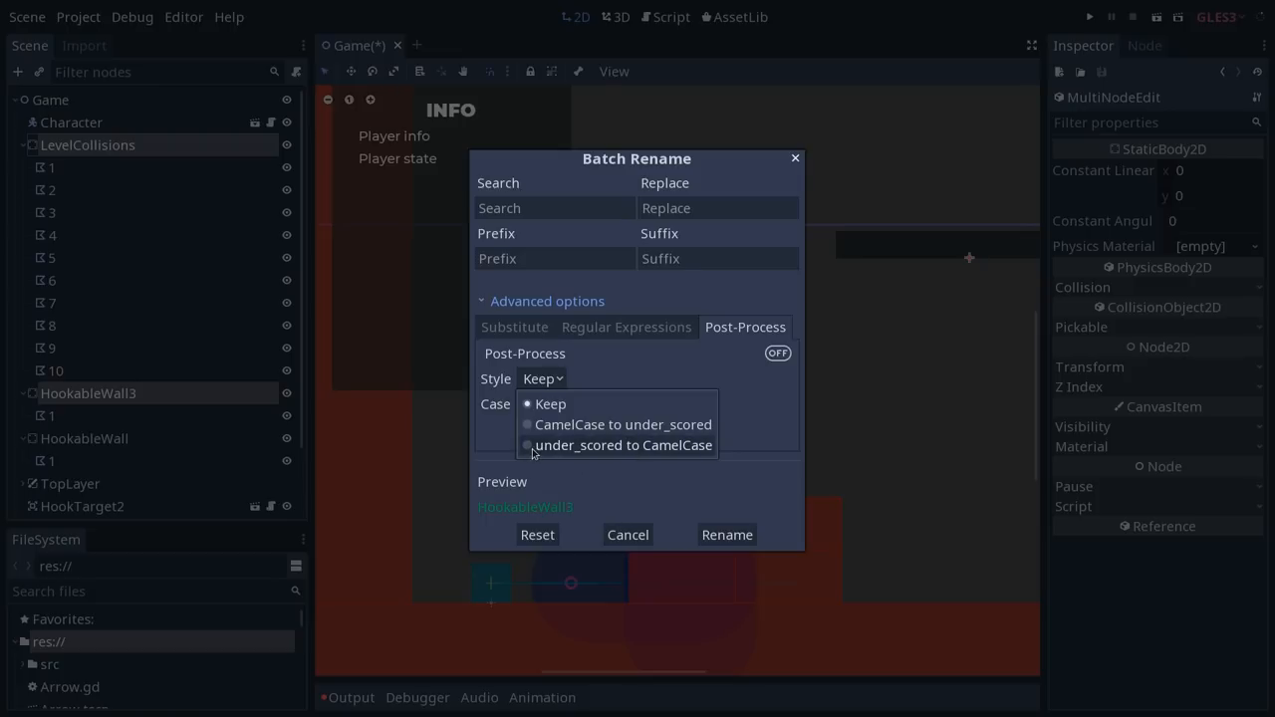
{"action": "mouse_move", "coordinate": [693, 460]}
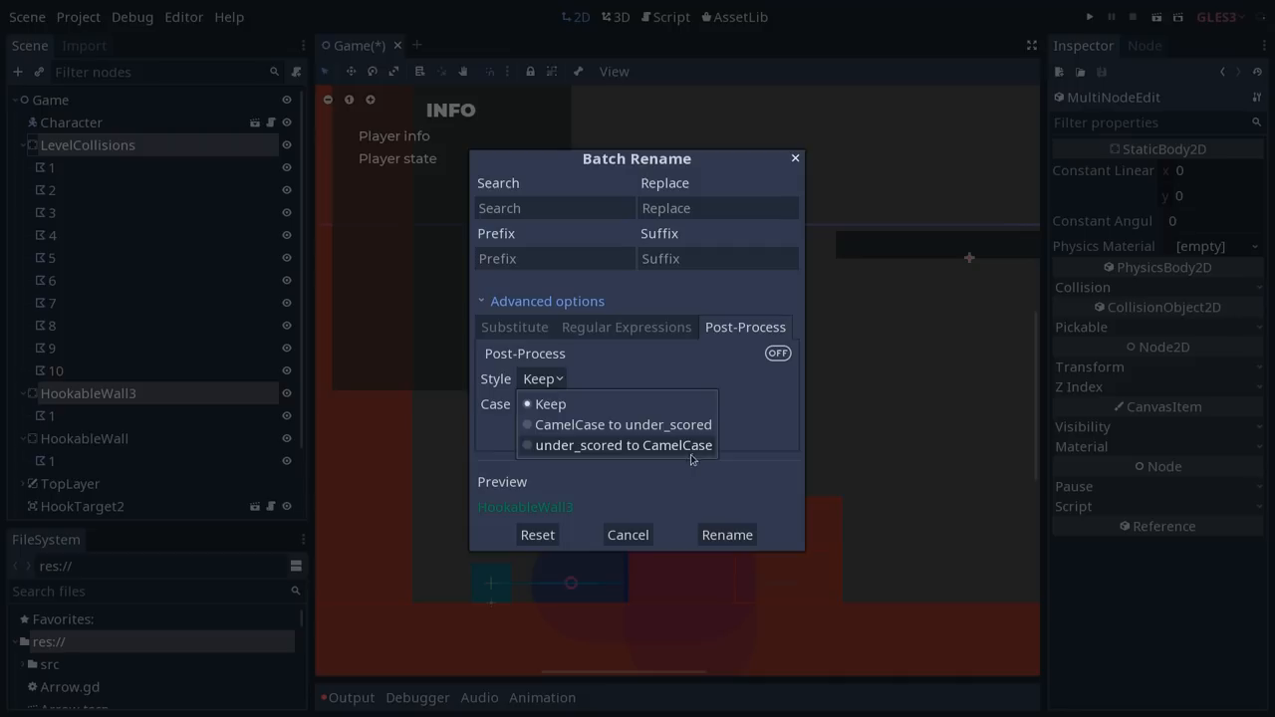
- Close batch renaming and collapse the LevelCollisions children
{"action": "left_click", "coordinate": [625, 534]}
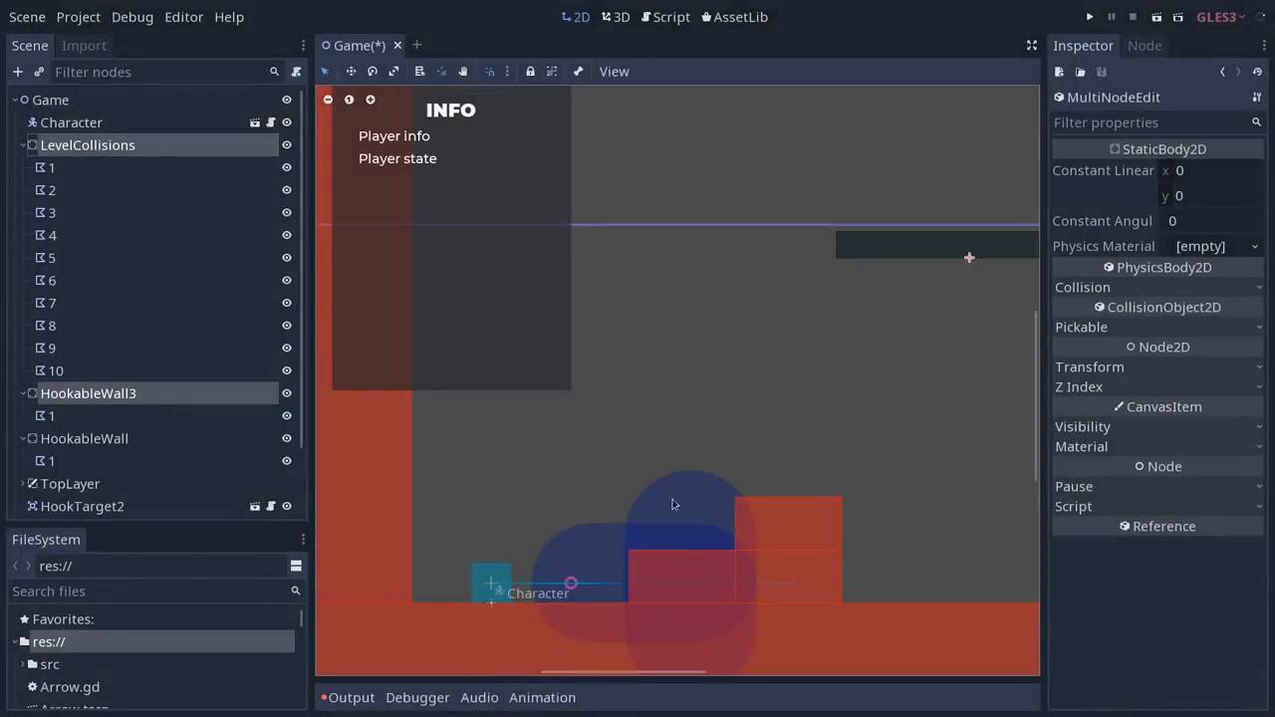
{"action": "left_click", "coordinate": [24, 144]}
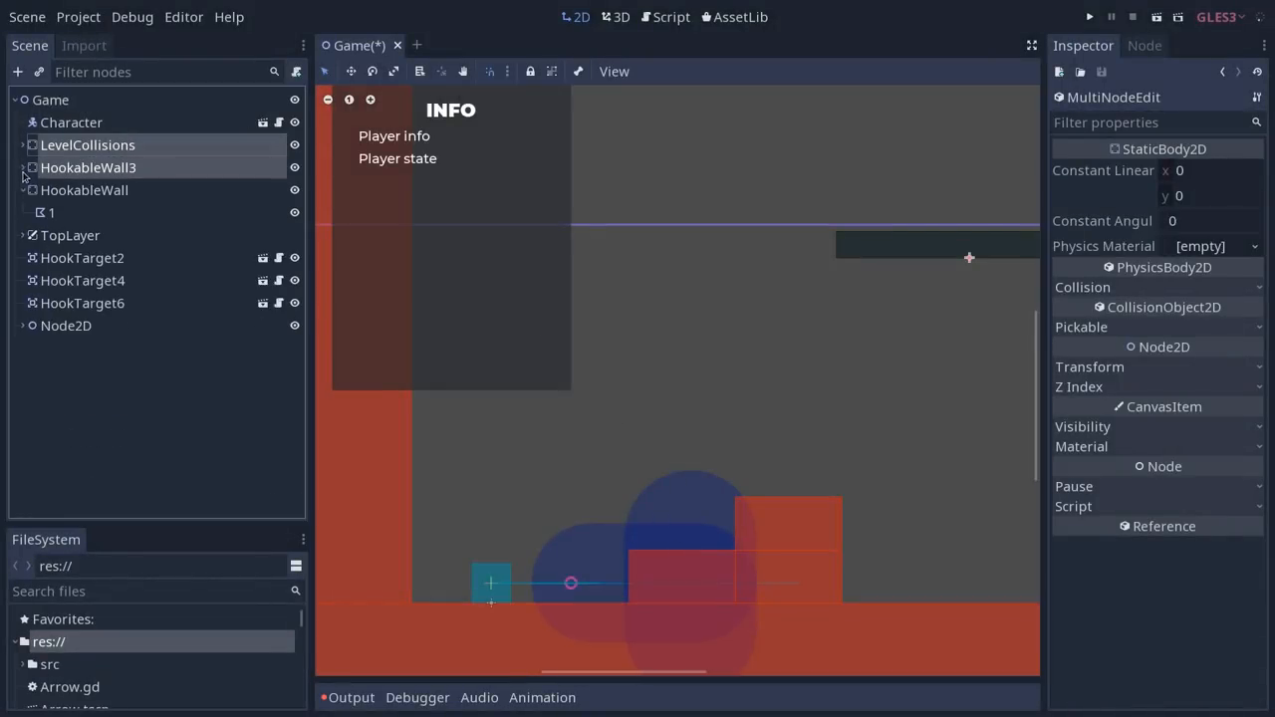